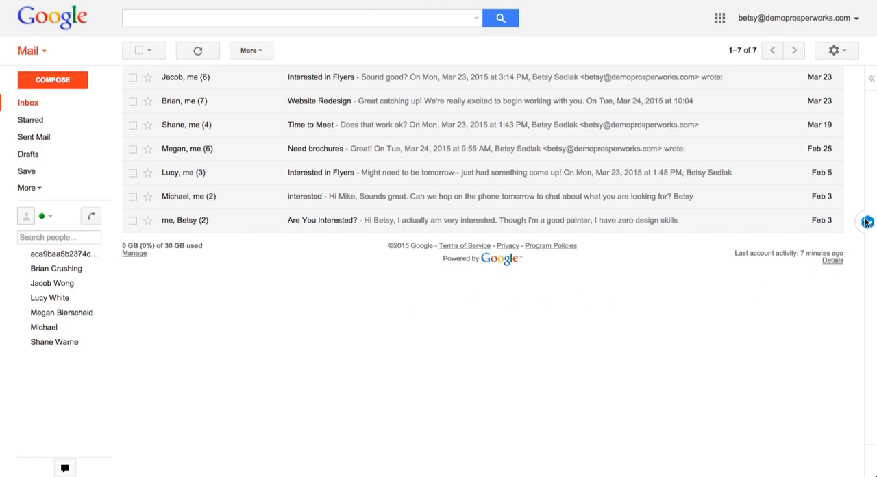
- Show the Contacts sidebar listing 126 people beside the Gmail inbox
{"action": "left_click", "coordinate": [870, 222]}
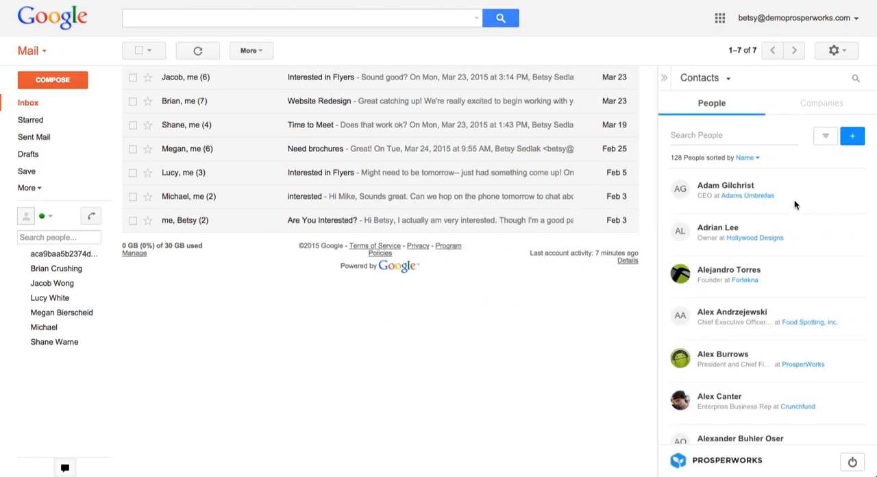
{"action": "scroll", "scroll_direction": "down", "scroll_amount": 3}
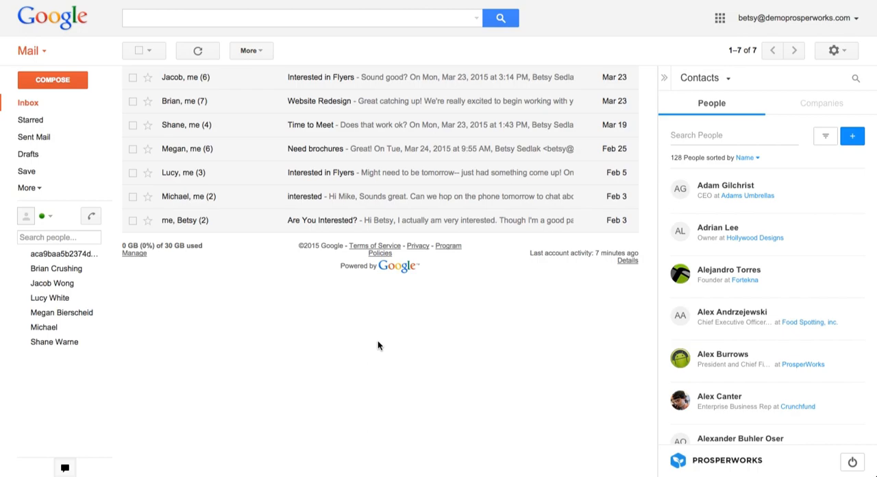
{"action": "mouse_move", "coordinate": [316, 326]}
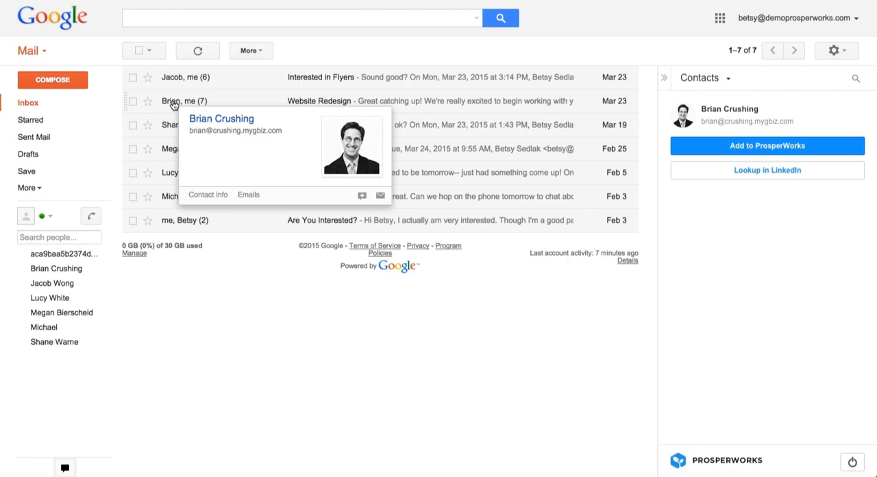
{"action": "left_click", "coordinate": [768, 146]}
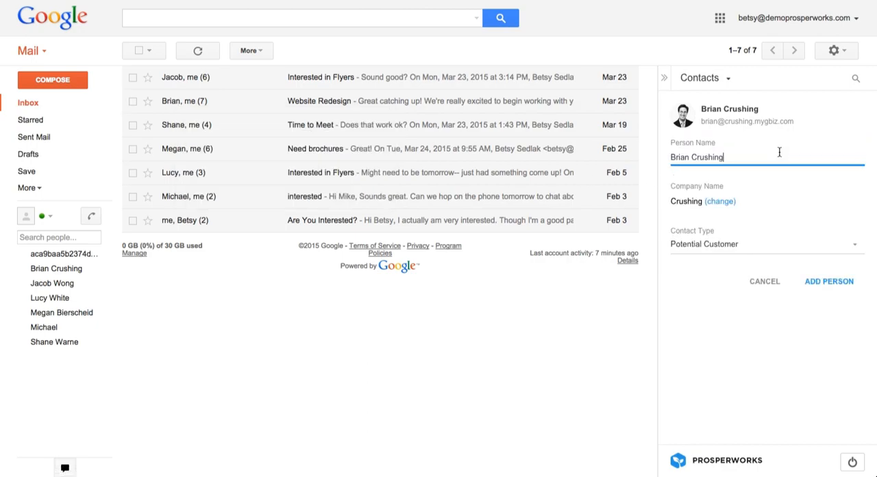
{"action": "left_click", "coordinate": [831, 283]}
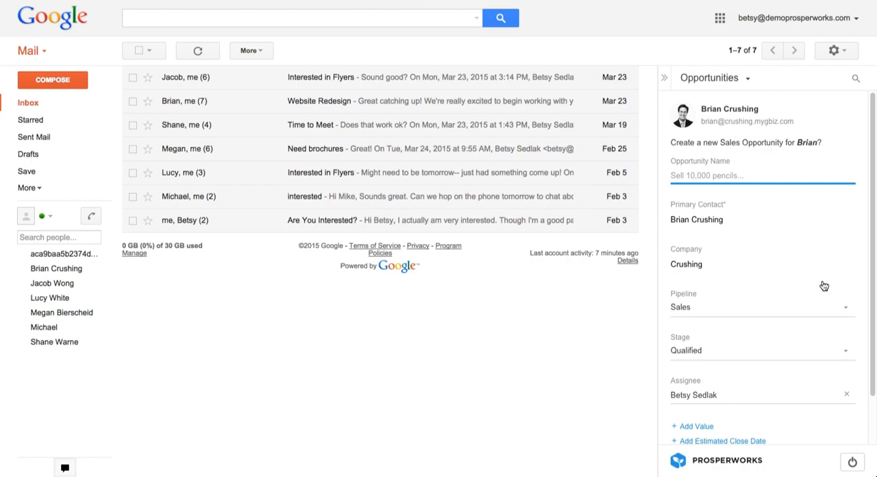
{"action": "mouse_move", "coordinate": [181, 107]}
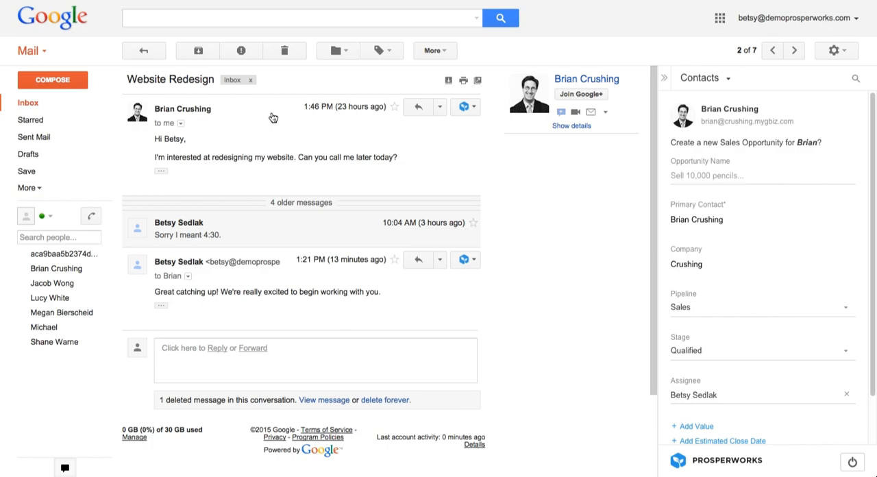
- Name the opportunity 'Brian- Web Redesign', keep stage Qualified with value 10,000, and add it
{"action": "left_click", "coordinate": [688, 176]}
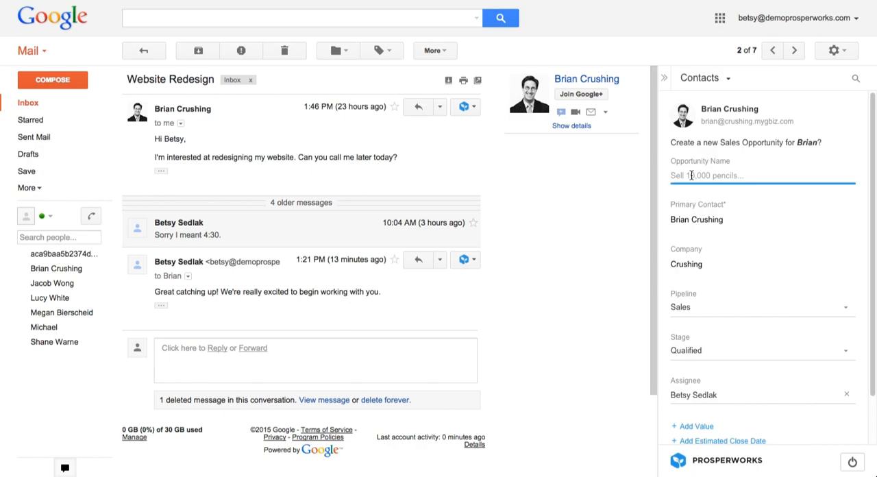
{"action": "type", "text": "Brian"}
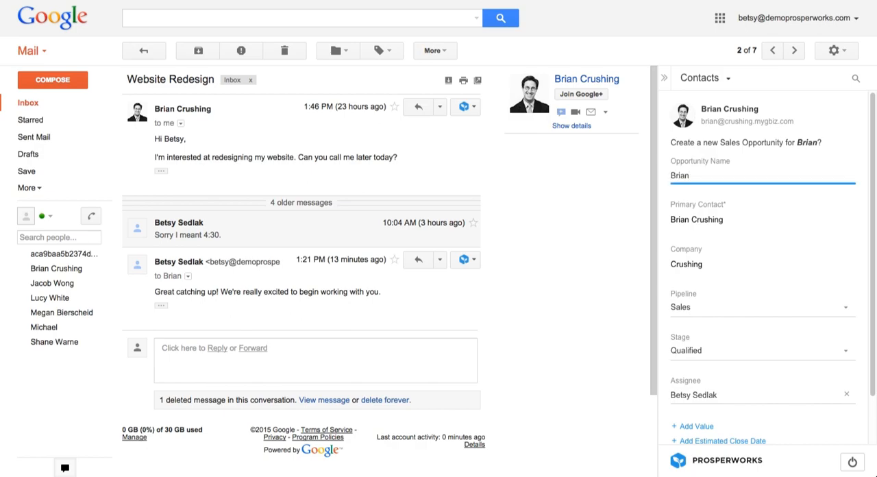
{"action": "type", "text": "- Web Redesign"}
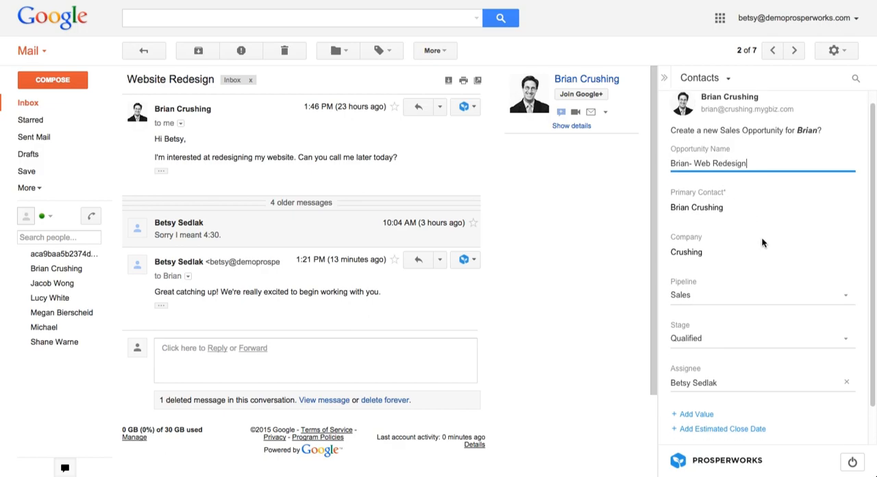
{"action": "scroll", "scroll_direction": "down", "scroll_amount": 3}
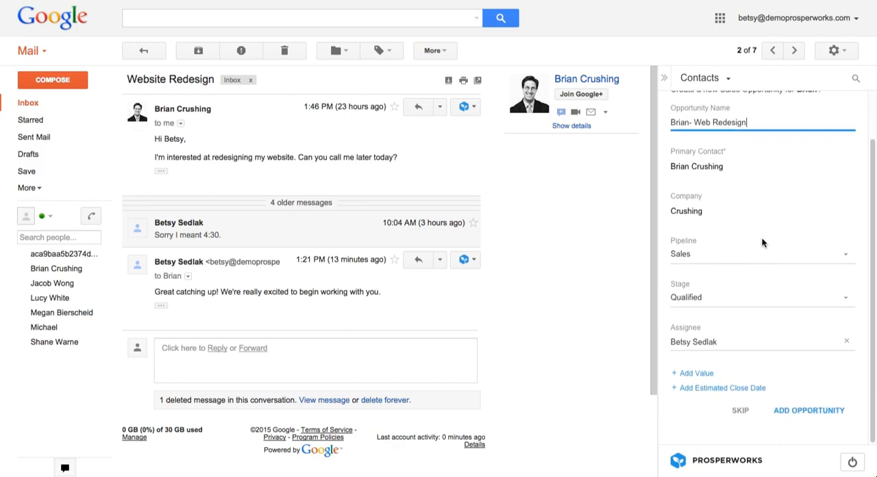
{"action": "mouse_move", "coordinate": [841, 290]}
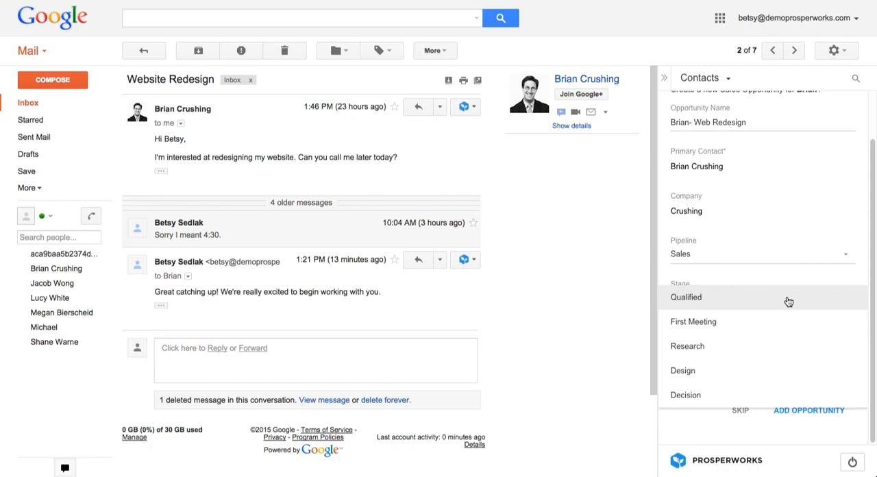
{"action": "mouse_move", "coordinate": [719, 277]}
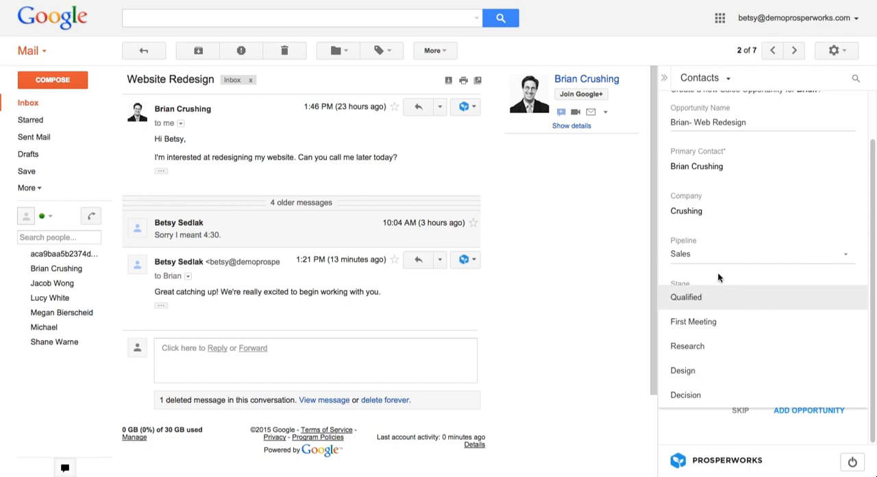
{"action": "left_click", "coordinate": [686, 296]}
{"action": "type", "text": "10,000"}
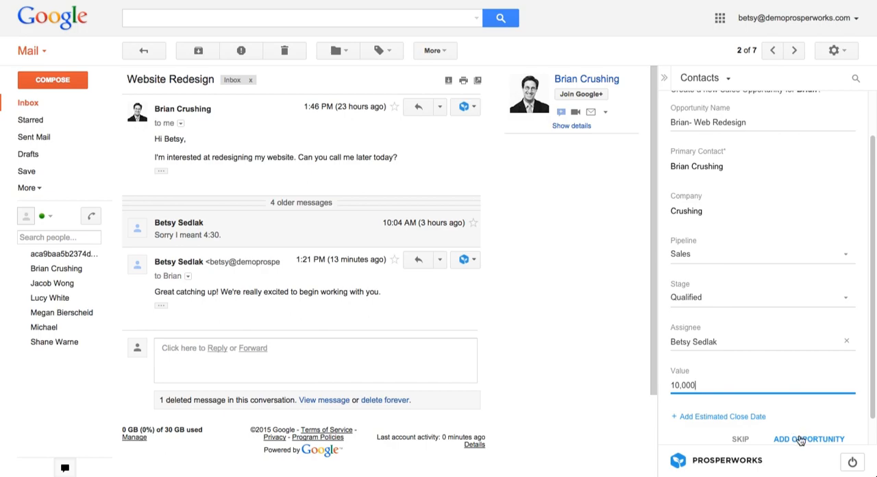
{"action": "left_click", "coordinate": [809, 438]}
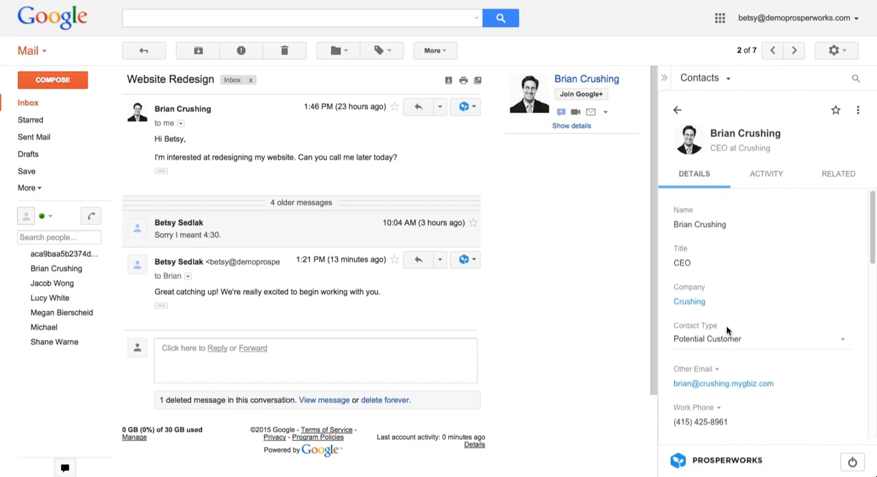
{"action": "mouse_move", "coordinate": [293, 228]}
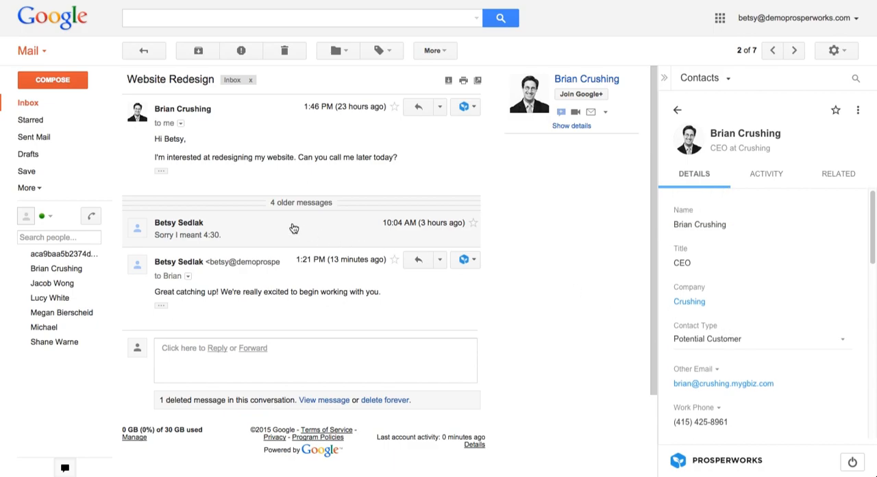
{"action": "left_click", "coordinate": [160, 171]}
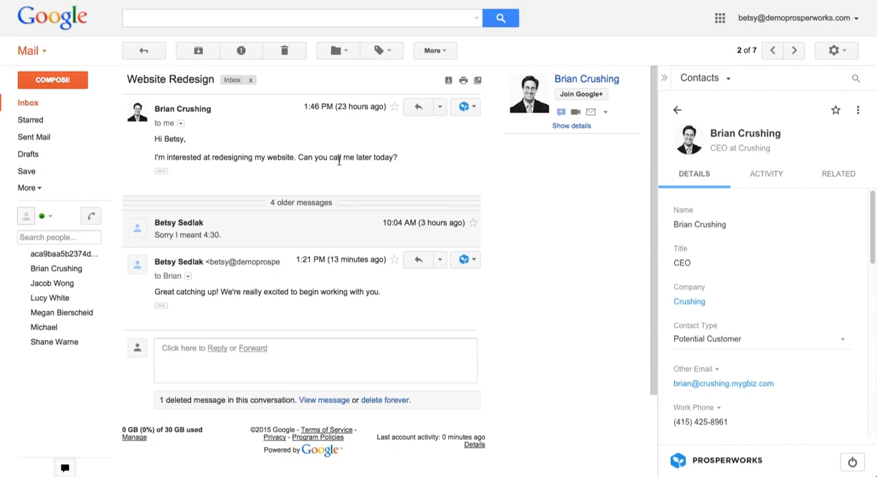
- Log a 'Left VM' call in Brian's activity history, then view his related records
{"action": "left_click", "coordinate": [766, 173]}
{"action": "type", "text": "Left VM"}
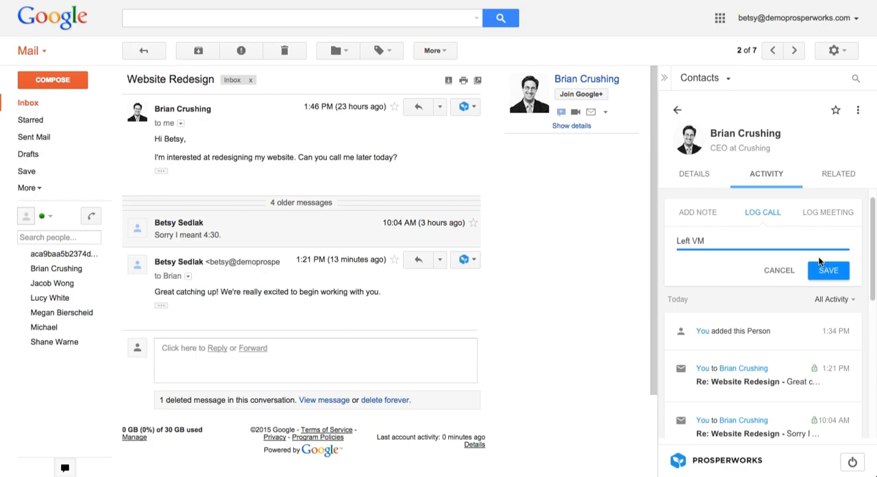
{"action": "left_click", "coordinate": [829, 270]}
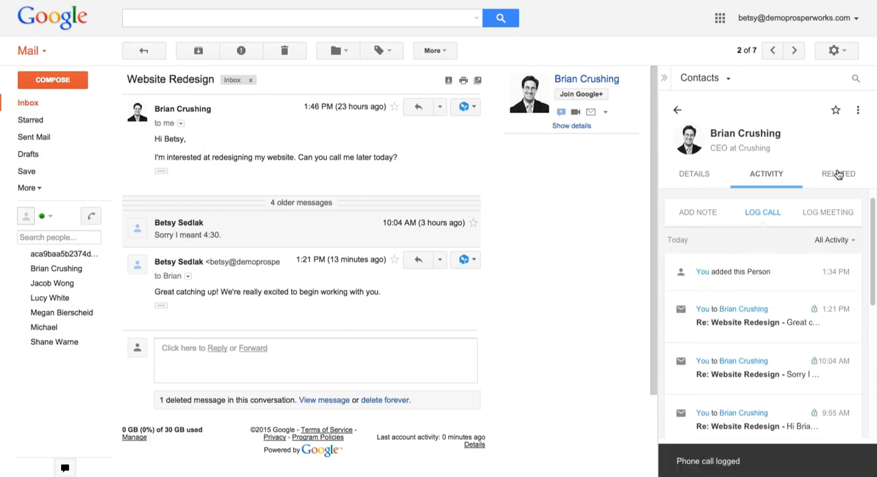
{"action": "left_click", "coordinate": [839, 172]}
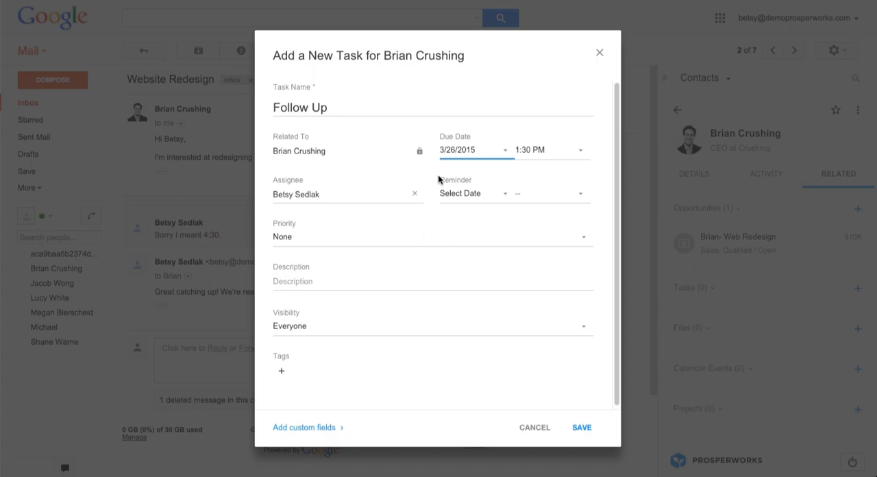
{"action": "mouse_move", "coordinate": [565, 395]}
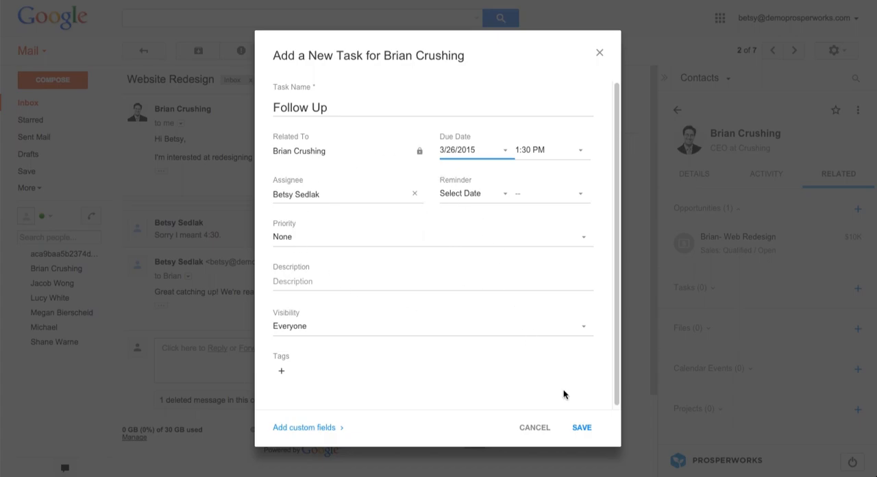
- Save the Follow Up task due 3/26/2015 at 1:30 PM
{"action": "left_click", "coordinate": [581, 428]}
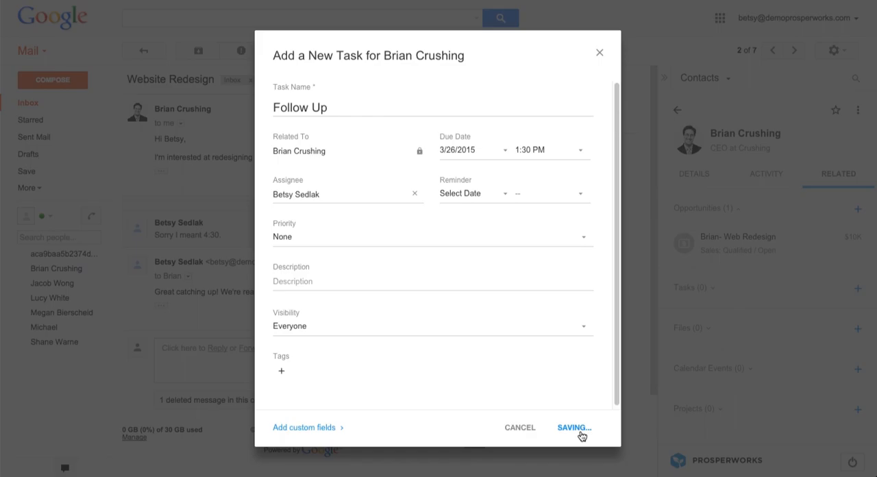
{"action": "left_click", "coordinate": [576, 427]}
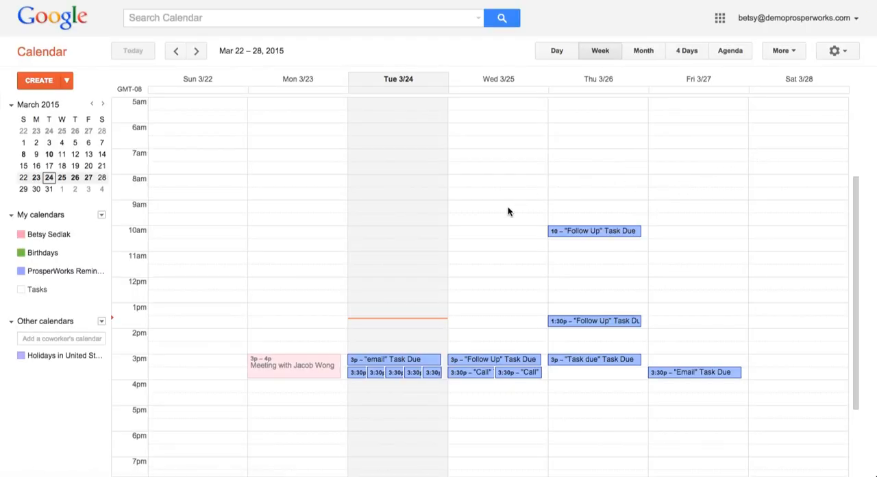
{"action": "mouse_move", "coordinate": [569, 333]}
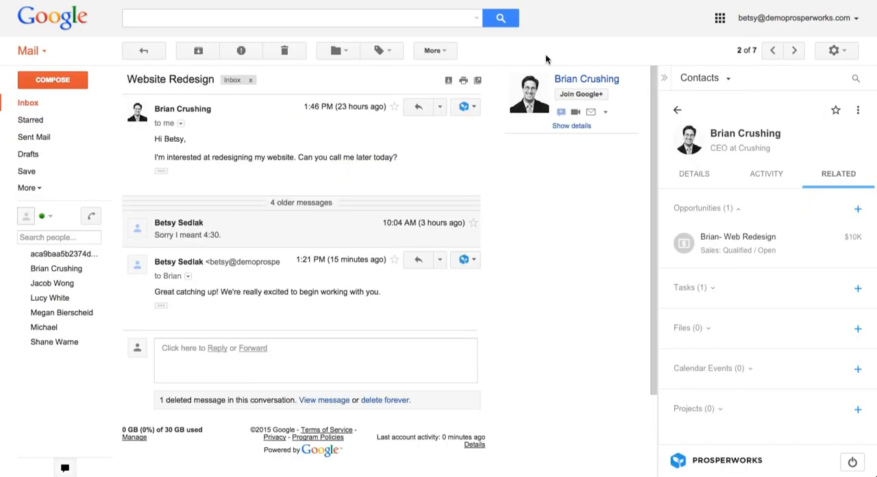
{"action": "mouse_move", "coordinate": [655, 235]}
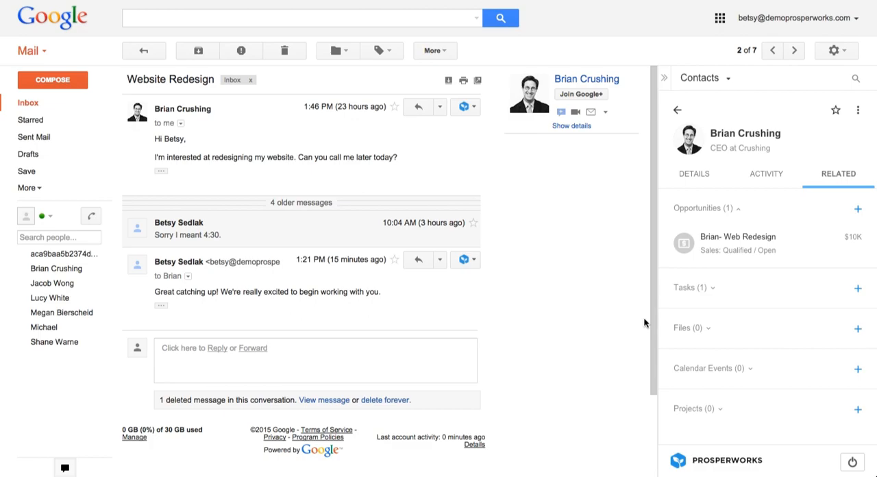
{"action": "mouse_move", "coordinate": [726, 277]}
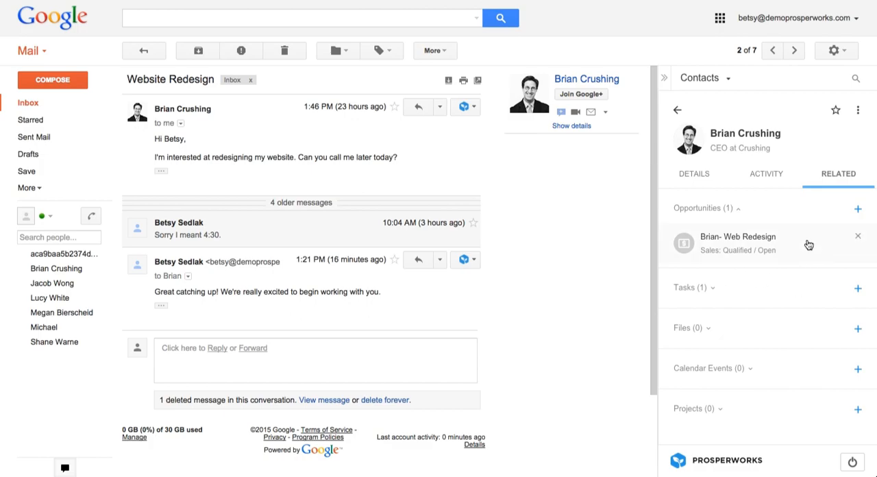
- Launch the Brian- Web Redesign opportunity in the full web app via Open in Web
{"action": "left_click", "coordinate": [737, 236]}
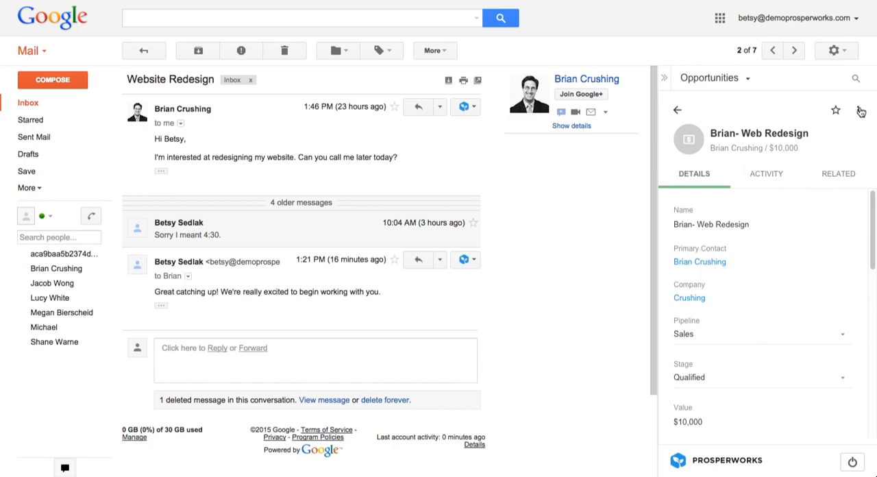
{"action": "left_click", "coordinate": [863, 111]}
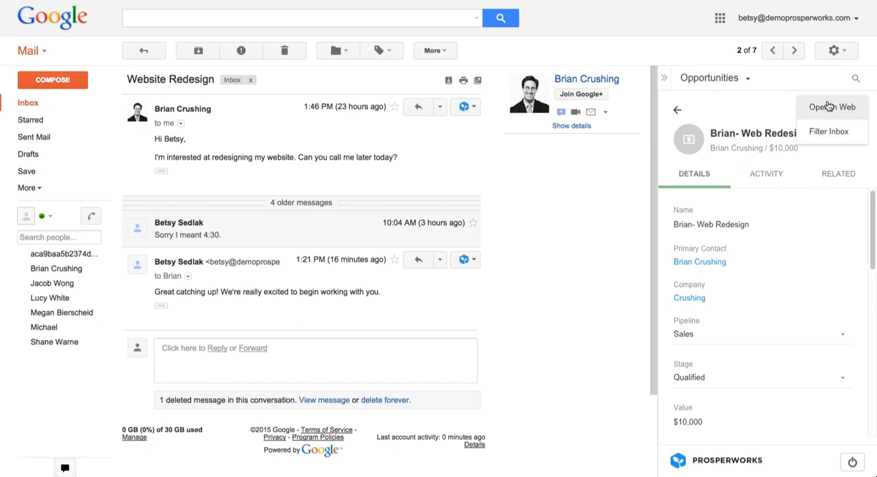
{"action": "left_click", "coordinate": [831, 107]}
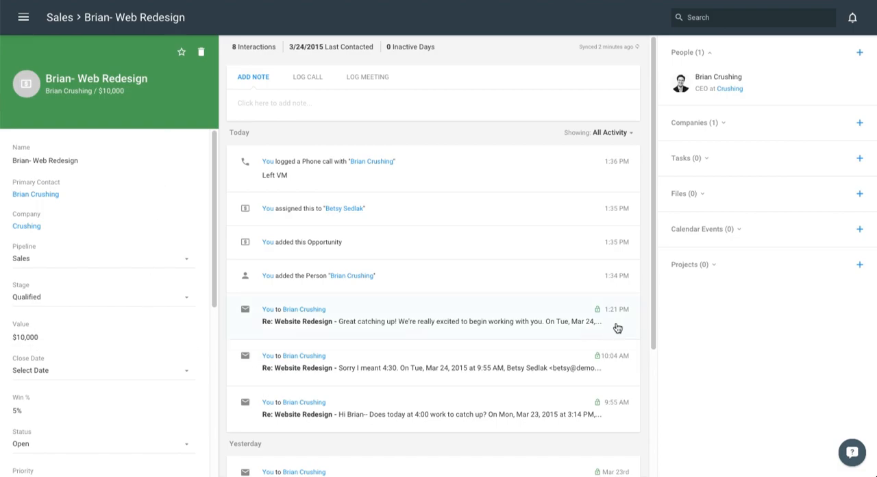
{"action": "mouse_move", "coordinate": [94, 233]}
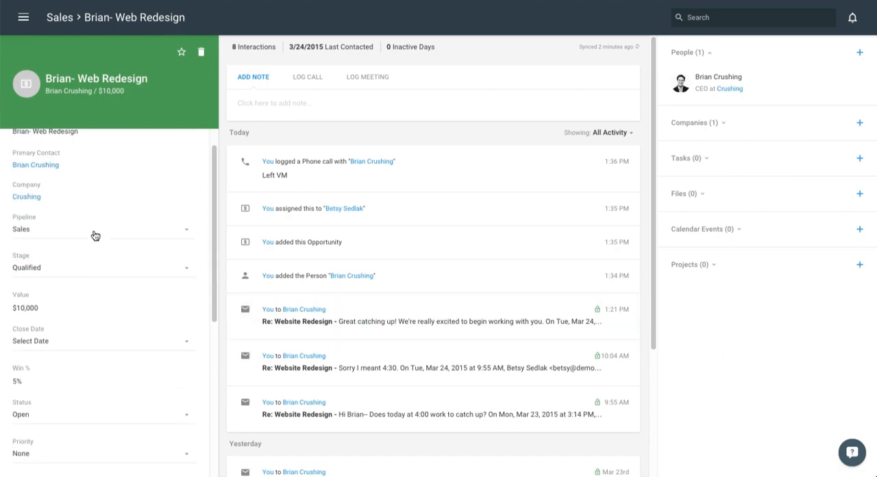
- Scroll the opportunity page showing Sales pipeline, Qualified stage, $10,000 and Open status
{"action": "scroll", "scroll_direction": "down", "scroll_amount": 3}
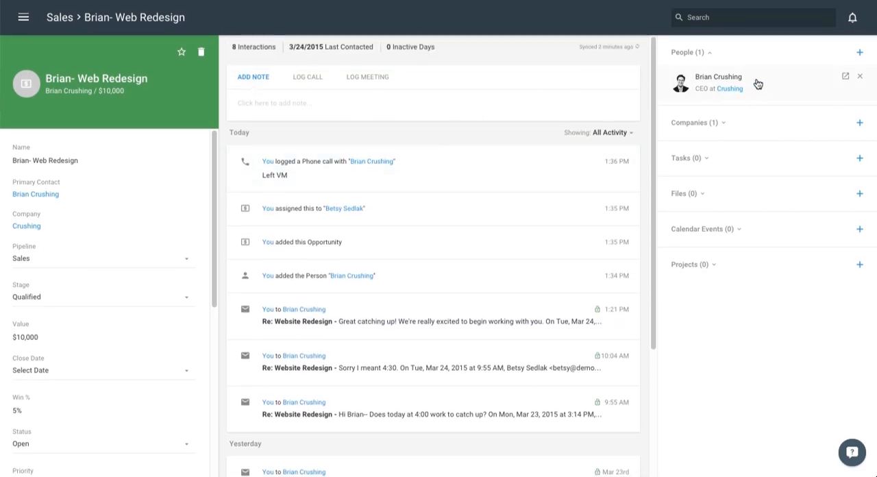
{"action": "mouse_move", "coordinate": [762, 134]}
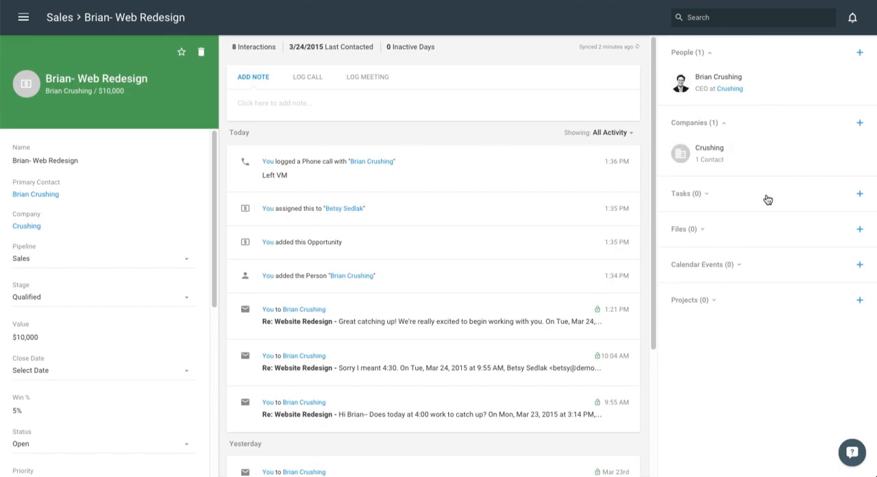
{"action": "mouse_move", "coordinate": [859, 231]}
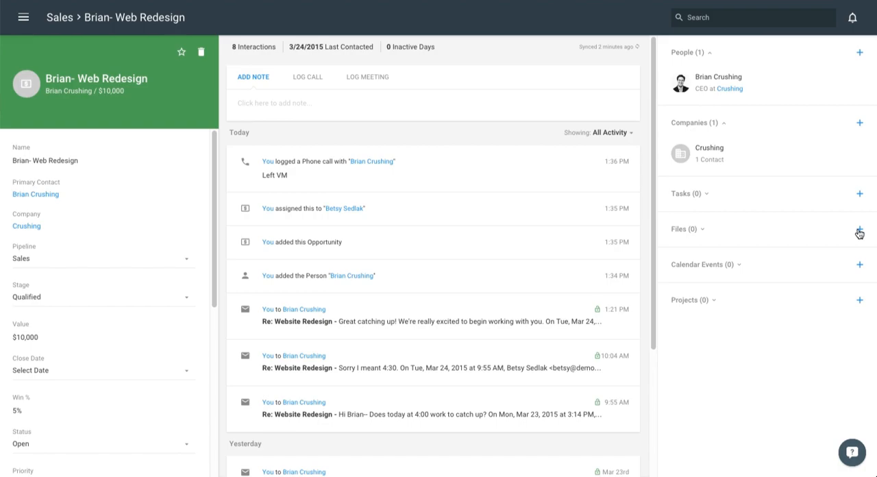
- Link the Contract document from Google Drive to the opportunity's Files
{"action": "left_click", "coordinate": [859, 229]}
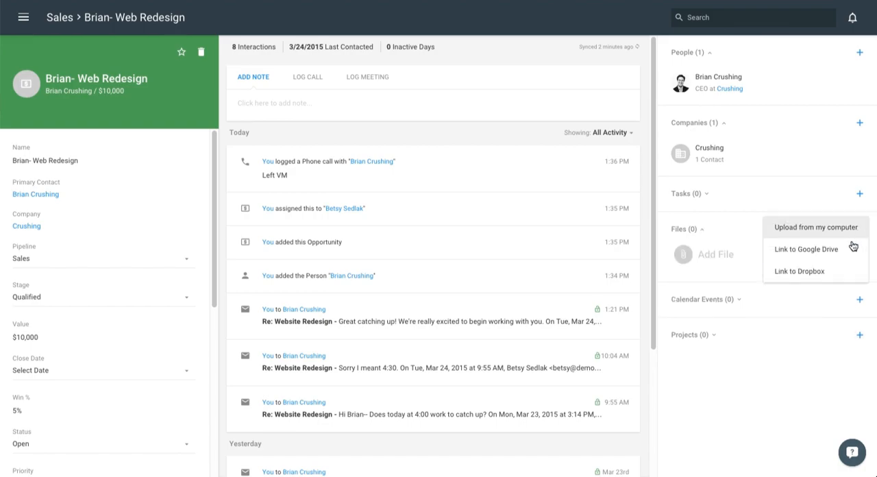
{"action": "left_click", "coordinate": [806, 249]}
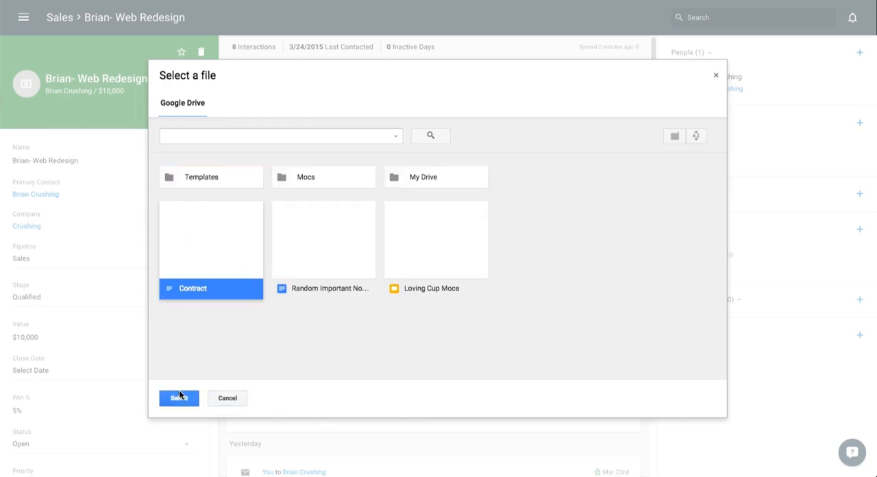
{"action": "left_click", "coordinate": [178, 398]}
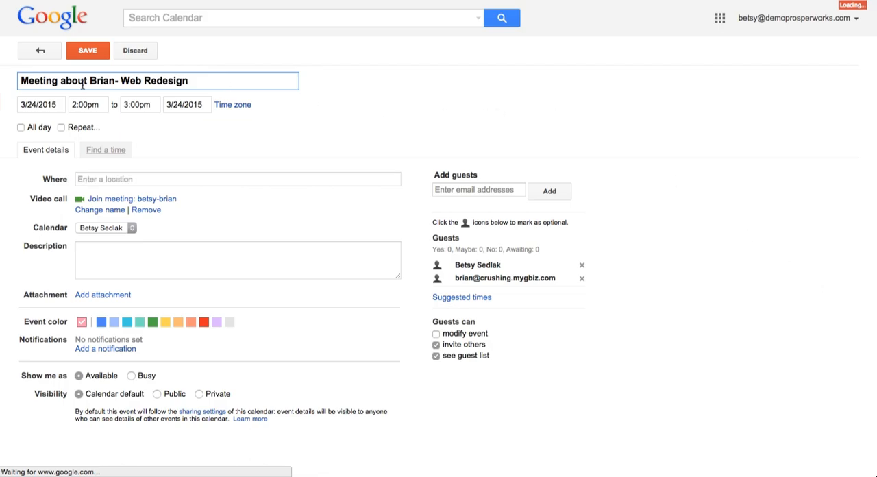
{"action": "mouse_move", "coordinate": [91, 81]}
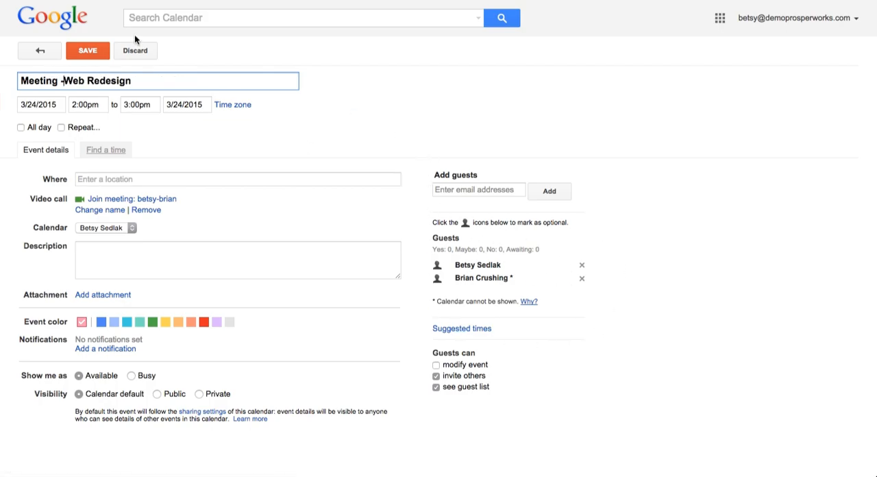
- Save the 'Meeting -Web Redesign' event and answer the send-invitations prompt
{"action": "left_click", "coordinate": [88, 49]}
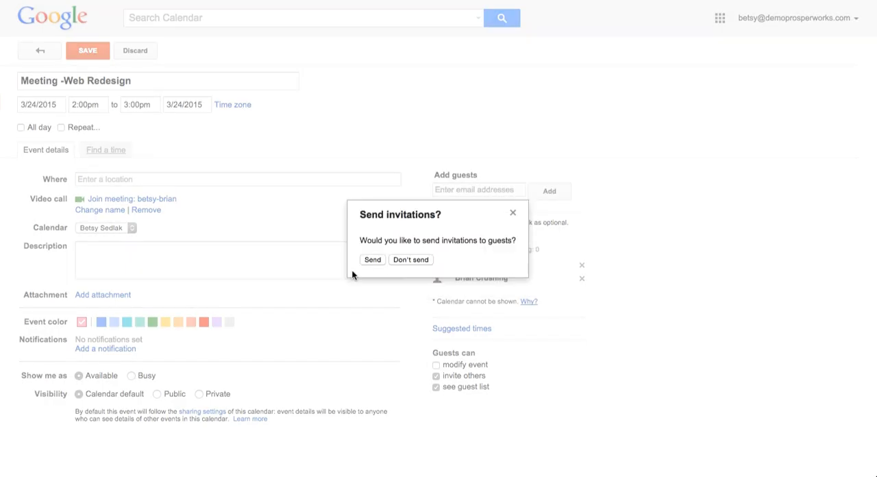
{"action": "left_click", "coordinate": [411, 261]}
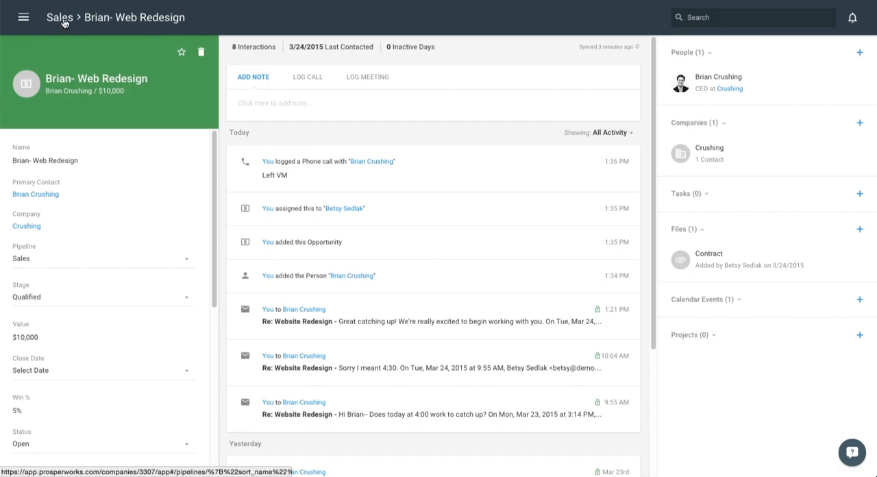
- Return to the Sales pipeline board via the Sales breadcrumb to review its stage columns
{"action": "left_click", "coordinate": [59, 17]}
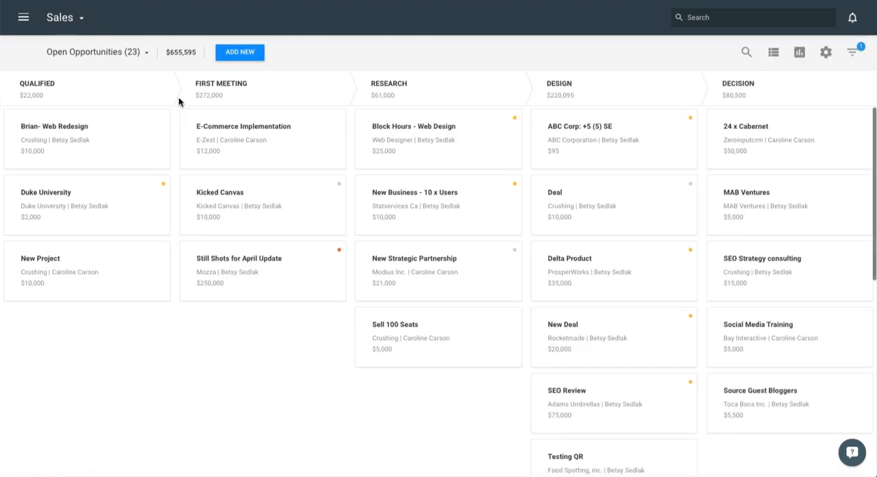
{"action": "mouse_move", "coordinate": [192, 170]}
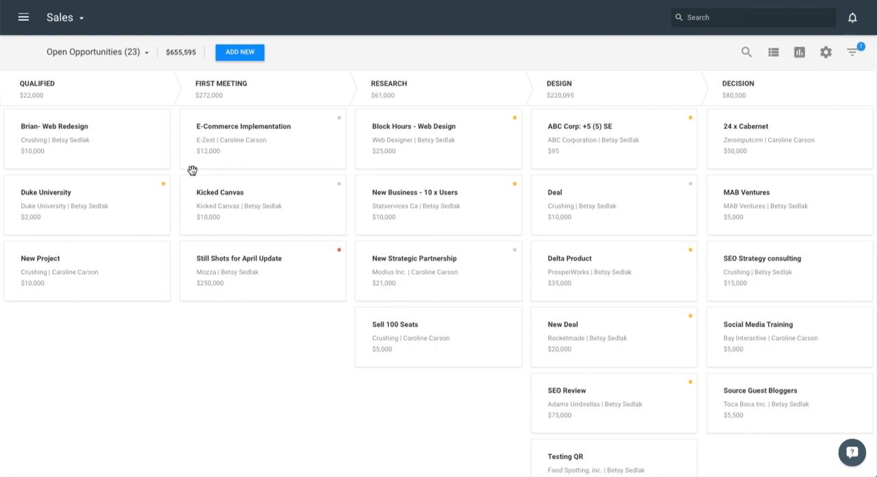
{"action": "mouse_move", "coordinate": [436, 97]}
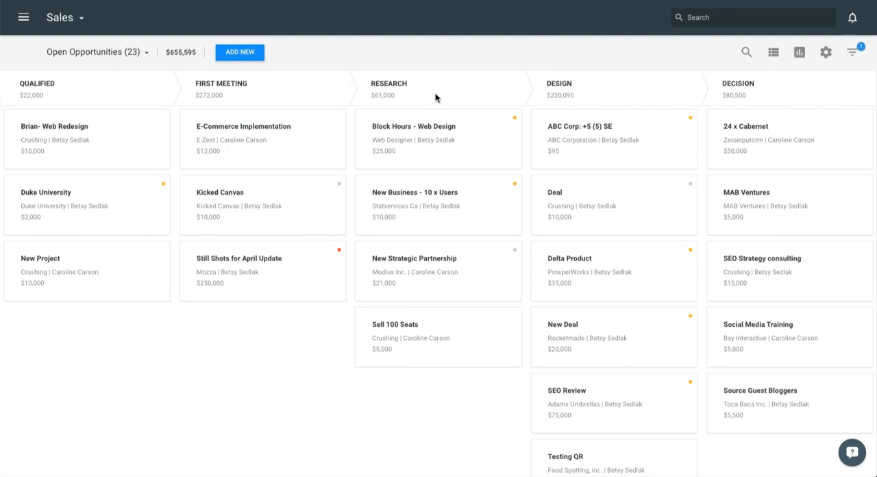
{"action": "mouse_move", "coordinate": [735, 85]}
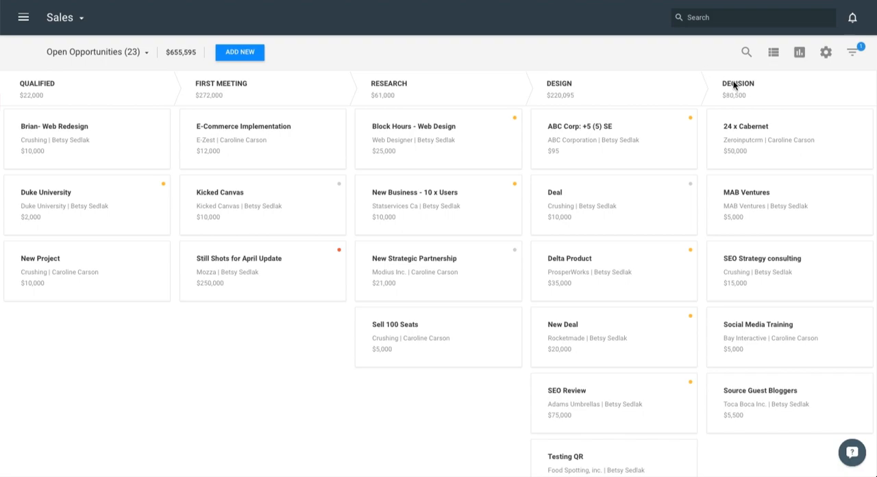
{"action": "mouse_move", "coordinate": [126, 96]}
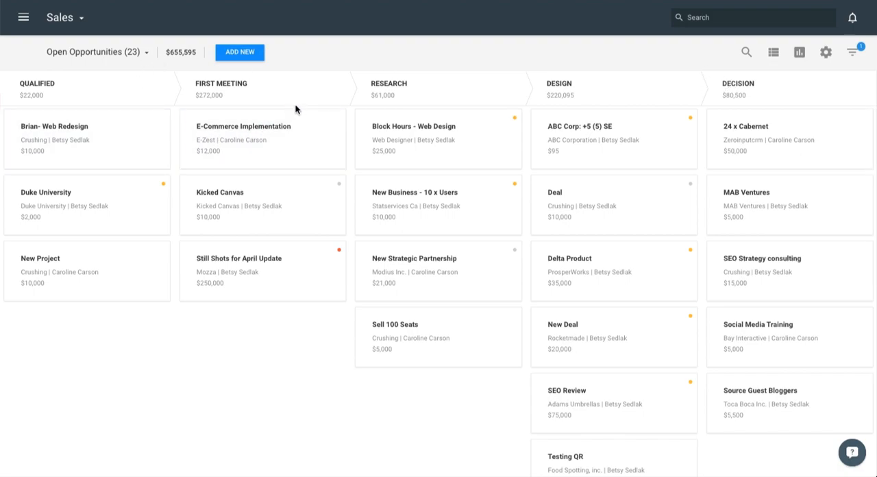
{"action": "mouse_move", "coordinate": [455, 109]}
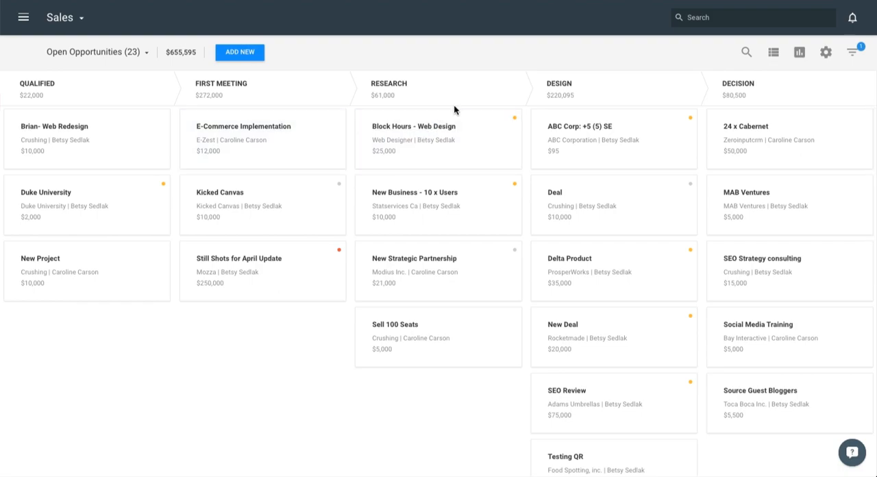
{"action": "mouse_move", "coordinate": [648, 92]}
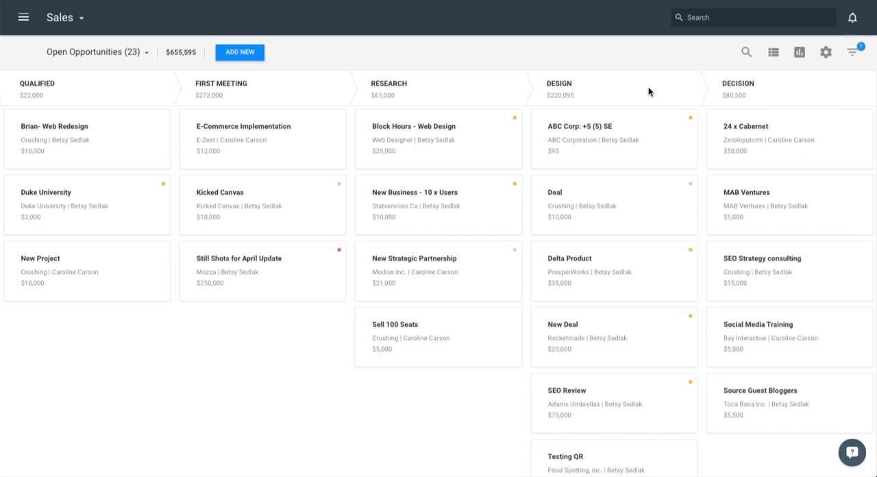
{"action": "left_click", "coordinate": [828, 52]}
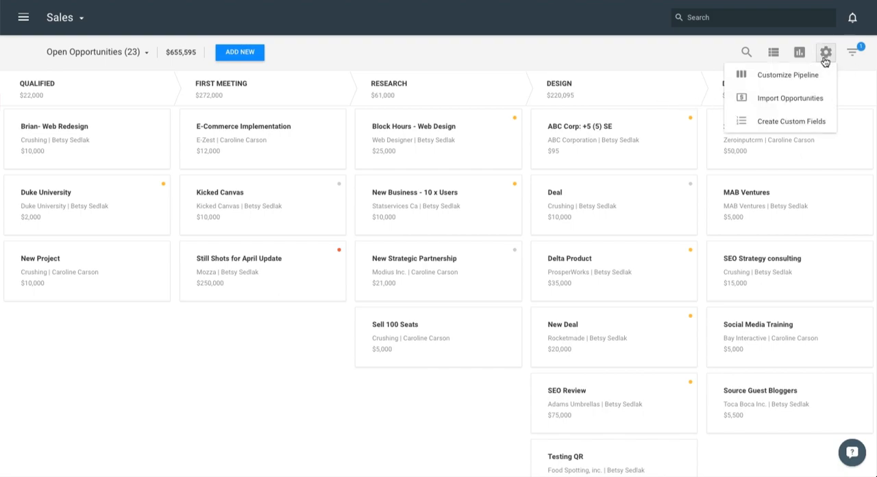
{"action": "left_click", "coordinate": [787, 77]}
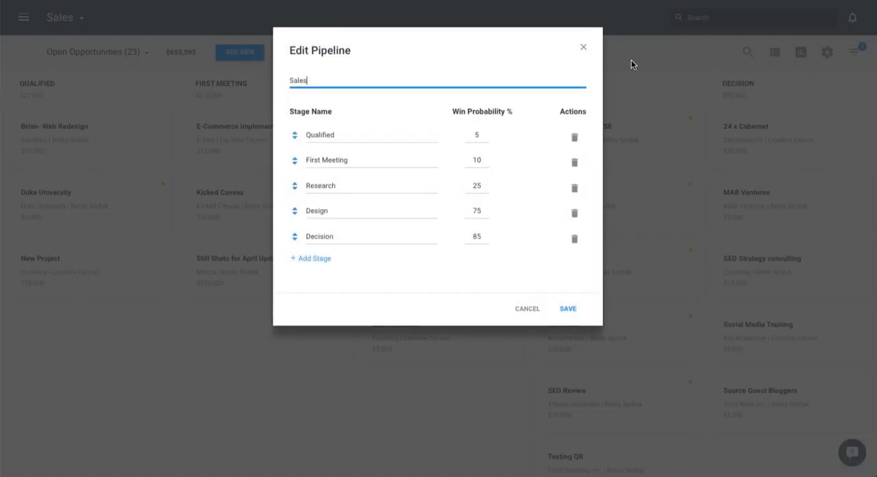
{"action": "mouse_move", "coordinate": [371, 229]}
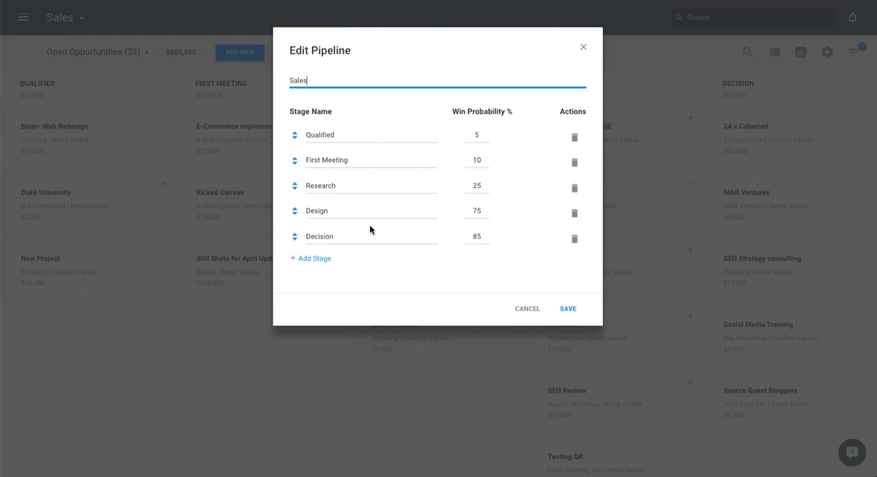
{"action": "mouse_move", "coordinate": [489, 255]}
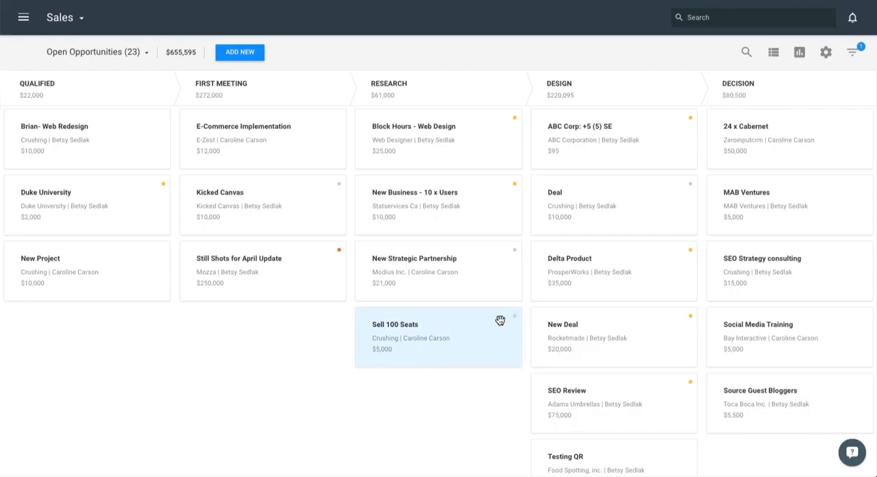
{"action": "mouse_move", "coordinate": [145, 381]}
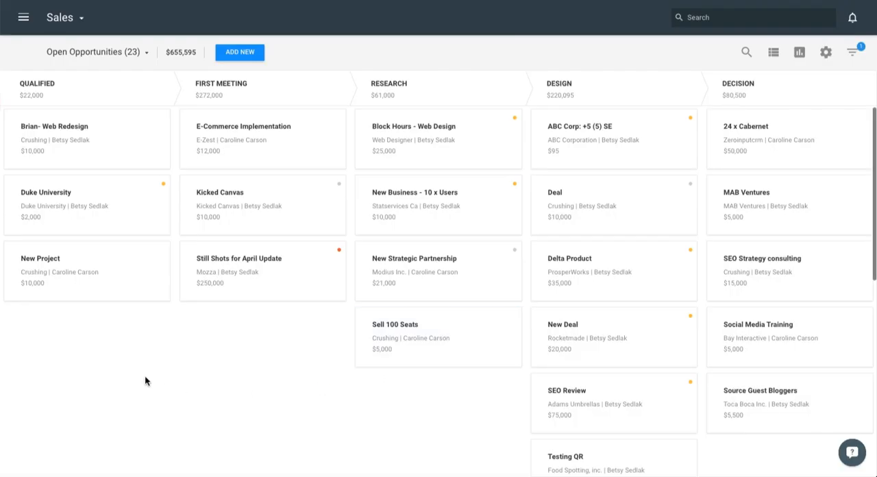
{"action": "mouse_move", "coordinate": [146, 382]}
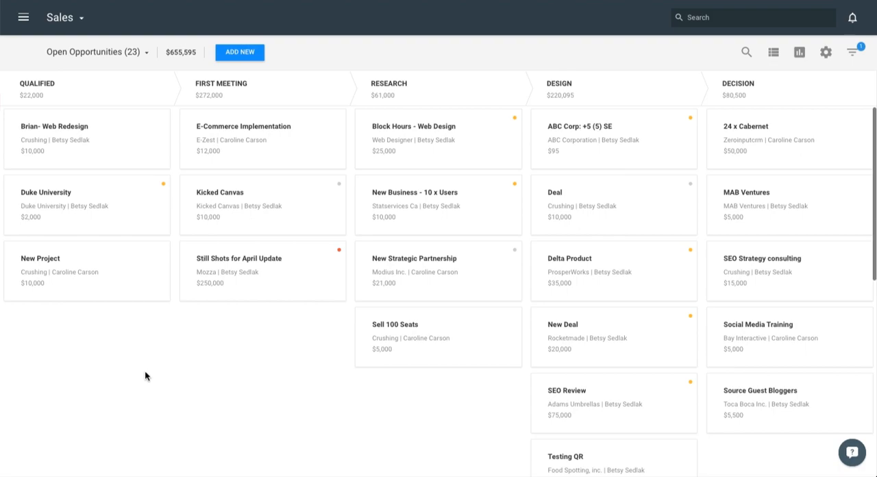
{"action": "mouse_move", "coordinate": [113, 124]}
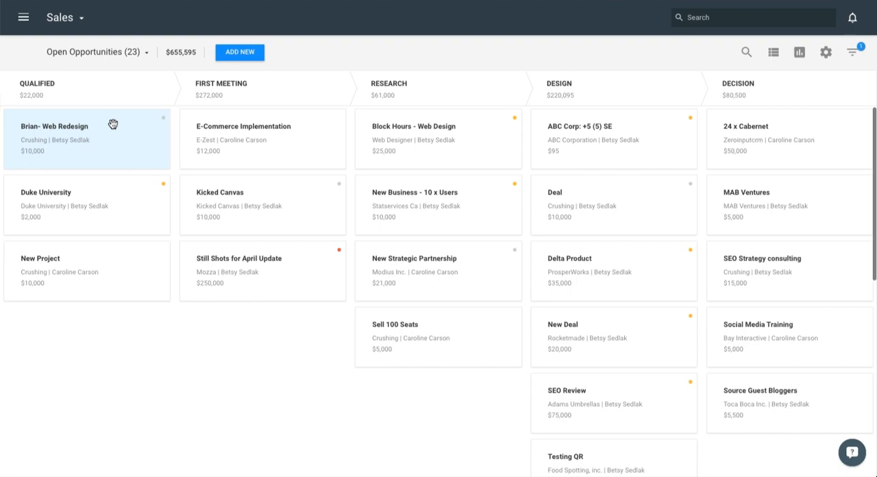
{"action": "mouse_move", "coordinate": [102, 124]}
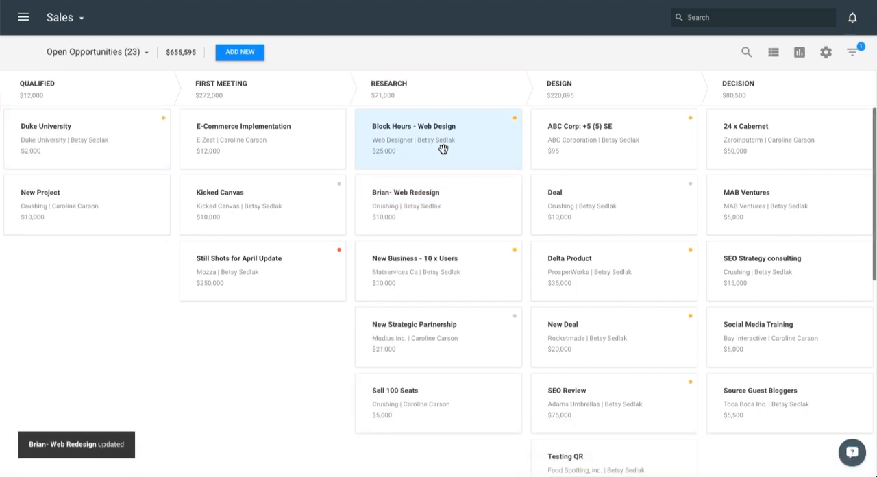
{"action": "mouse_move", "coordinate": [337, 447]}
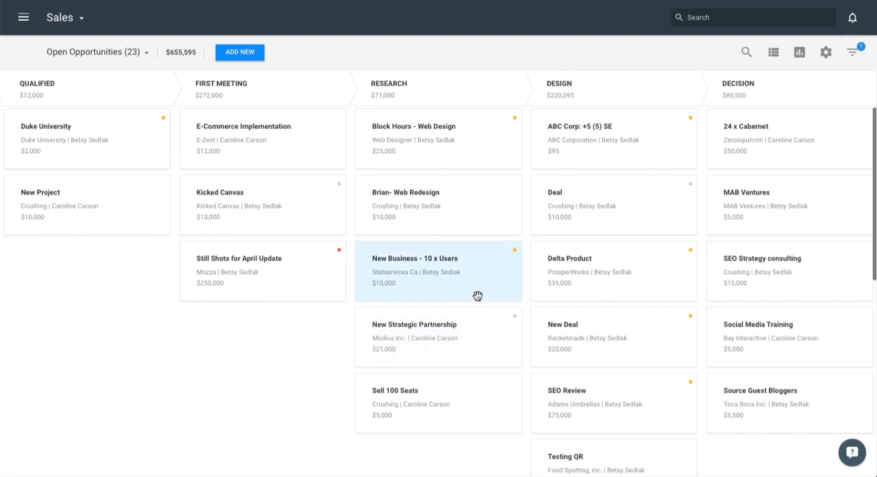
{"action": "mouse_move", "coordinate": [459, 190]}
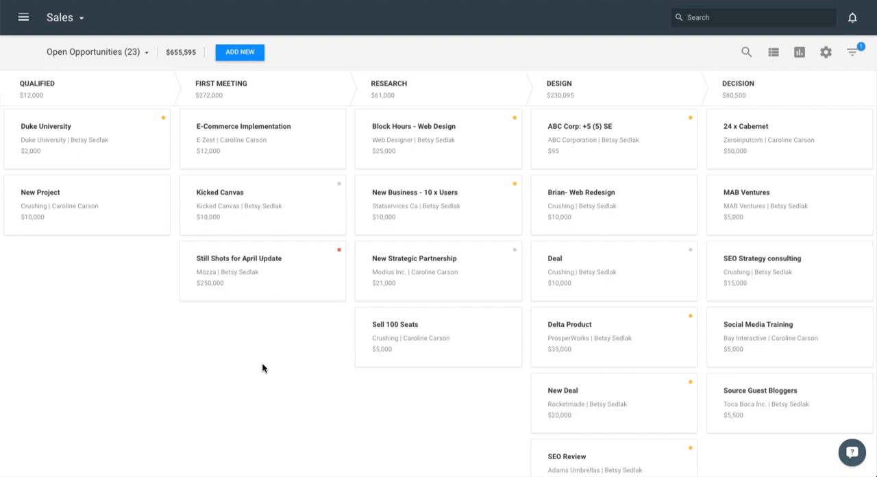
{"action": "mouse_move", "coordinate": [273, 359]}
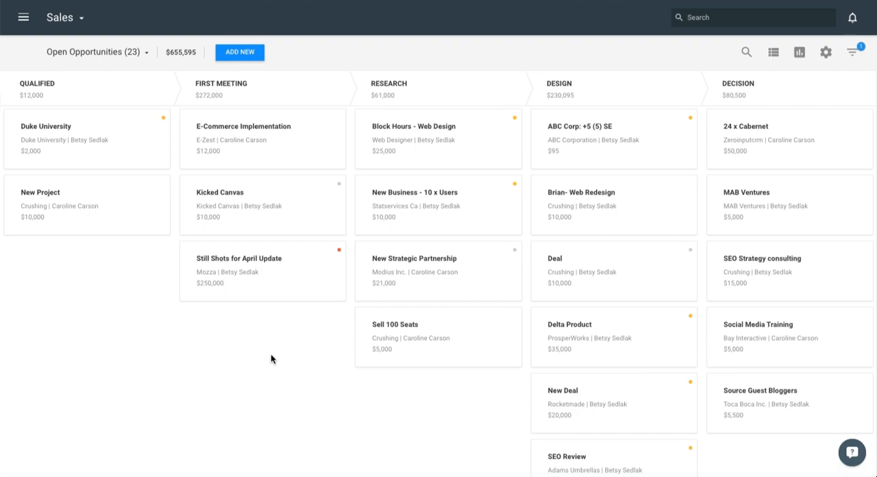
{"action": "mouse_move", "coordinate": [502, 206]}
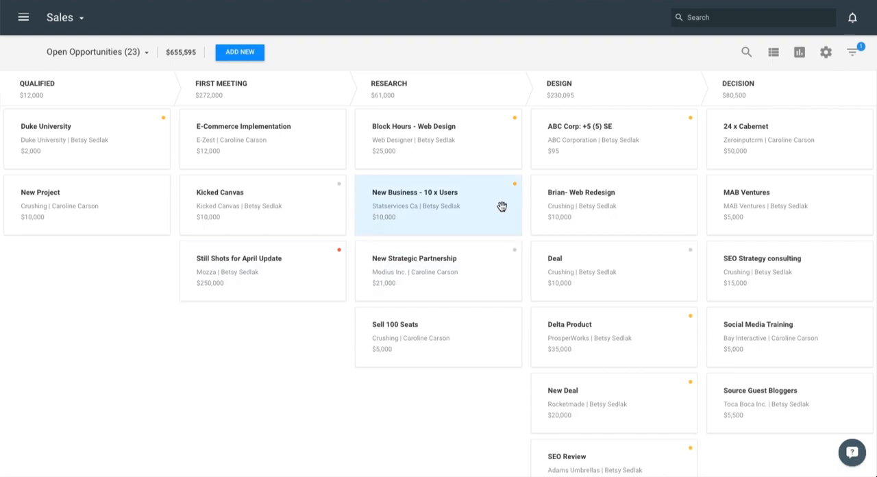
{"action": "mouse_move", "coordinate": [261, 360]}
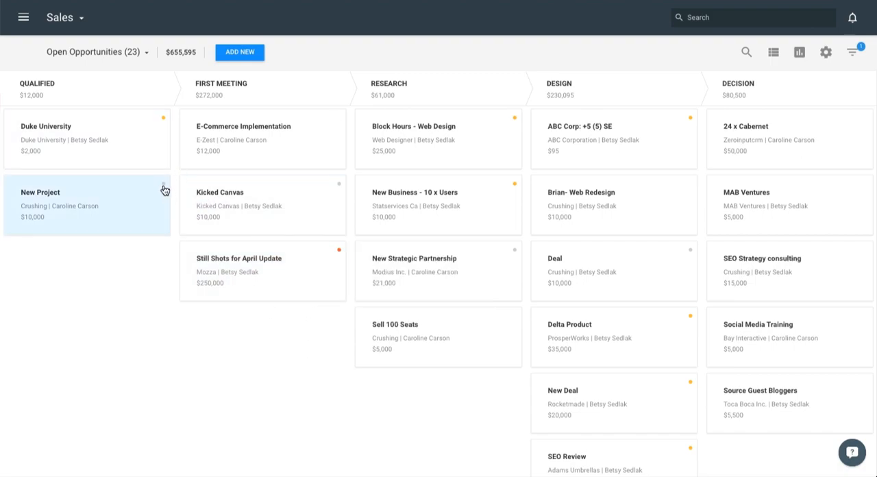
{"action": "left_click", "coordinate": [163, 189]}
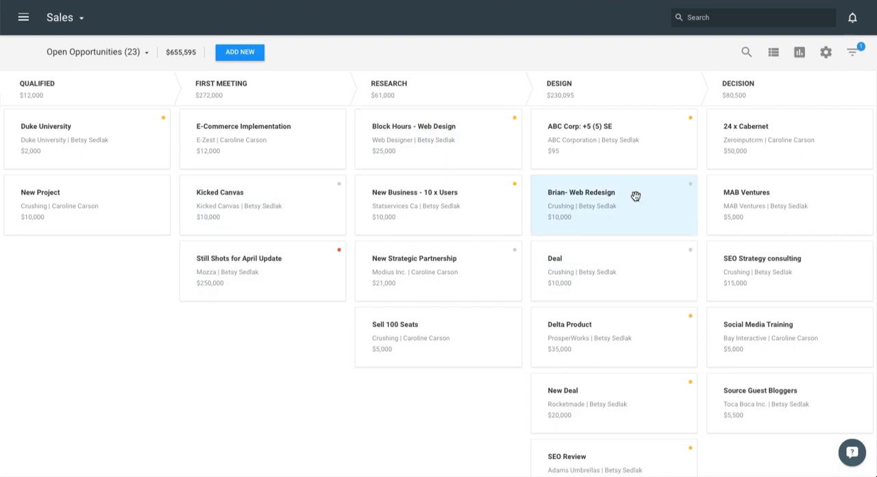
{"action": "mouse_move", "coordinate": [648, 189]}
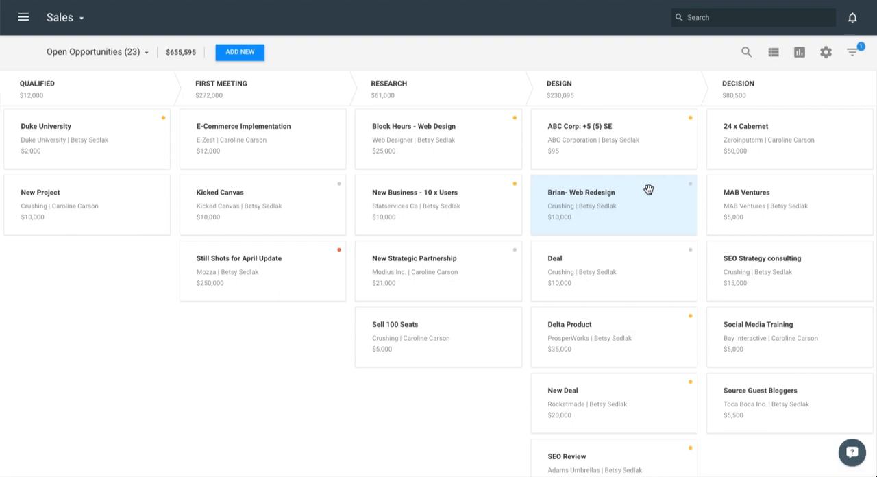
- Drop Brian- Web Redesign onto Won and save, keeping Brian Crushing and Crushing as current customers
{"action": "left_click_drag", "start_coordinate": [614, 204], "coordinate": [619, 436]}
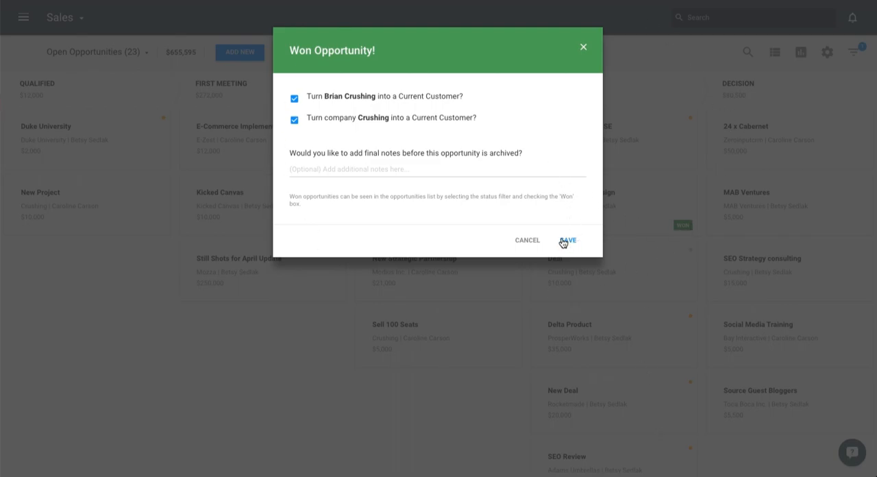
{"action": "left_click", "coordinate": [569, 240]}
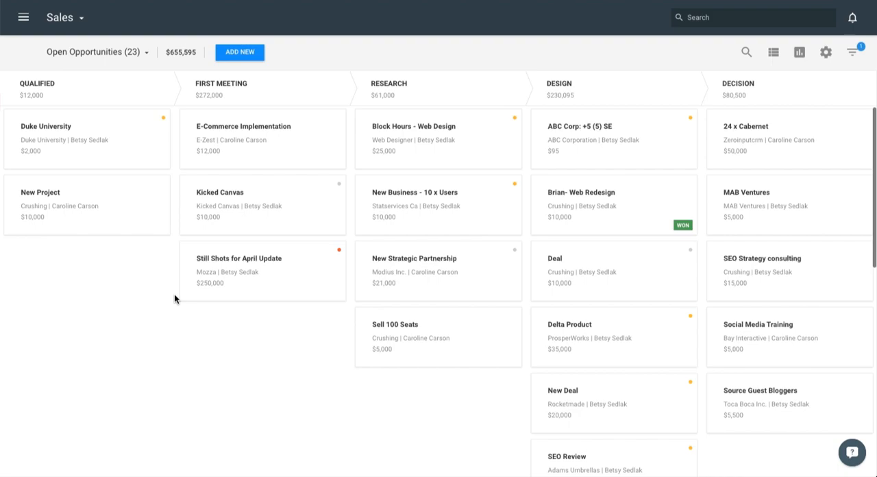
{"action": "mouse_move", "coordinate": [434, 326]}
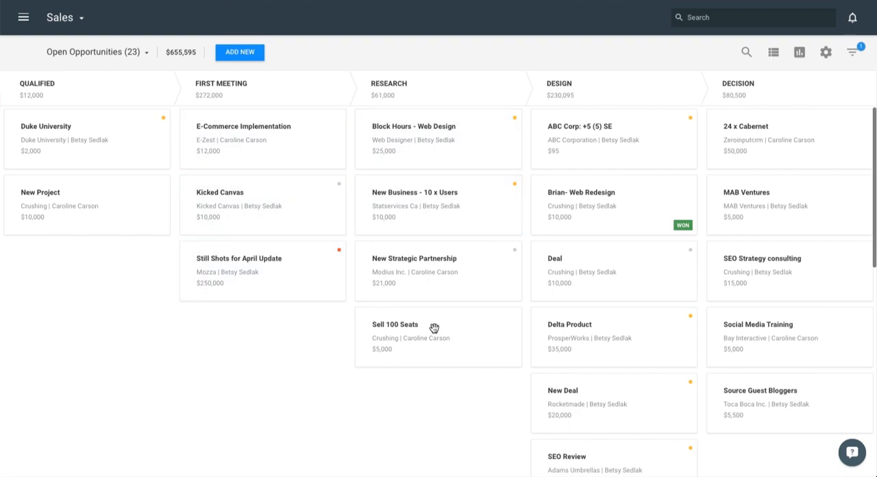
- Switch to the Business Development pipeline, then back to Sales with its 22 open opportunities
{"action": "left_click", "coordinate": [69, 16]}
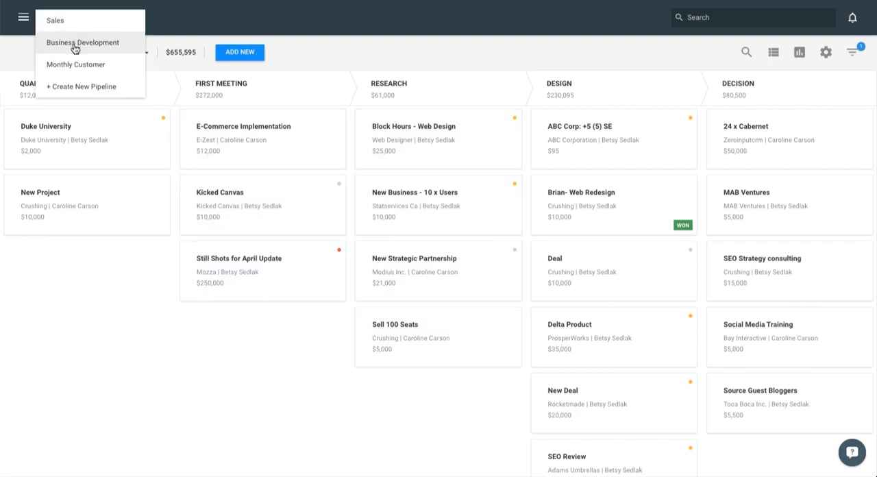
{"action": "left_click", "coordinate": [82, 41]}
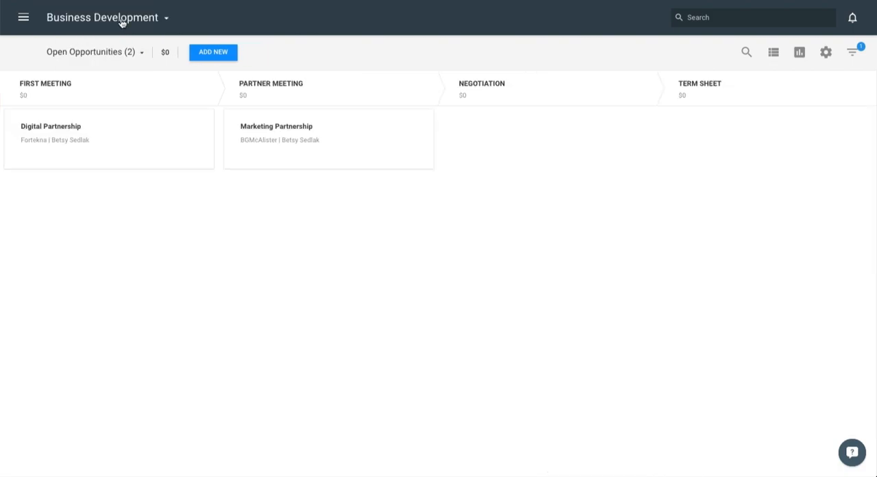
{"action": "left_click", "coordinate": [122, 16]}
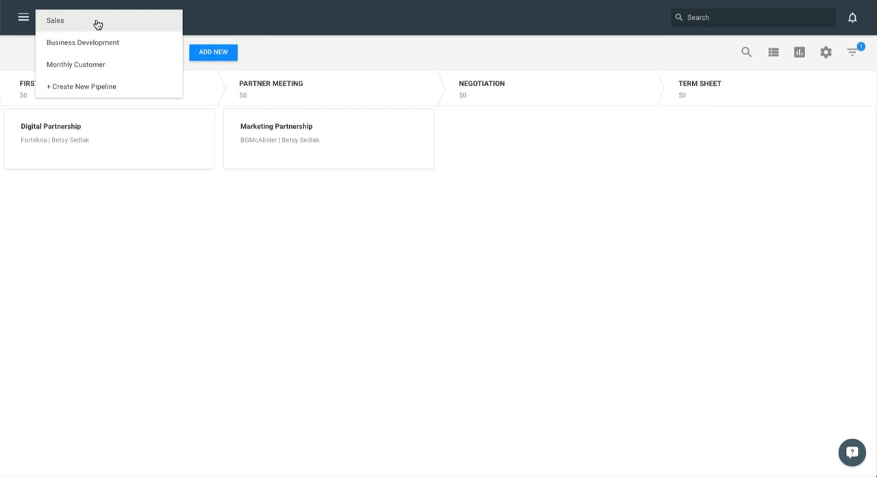
{"action": "left_click", "coordinate": [54, 19]}
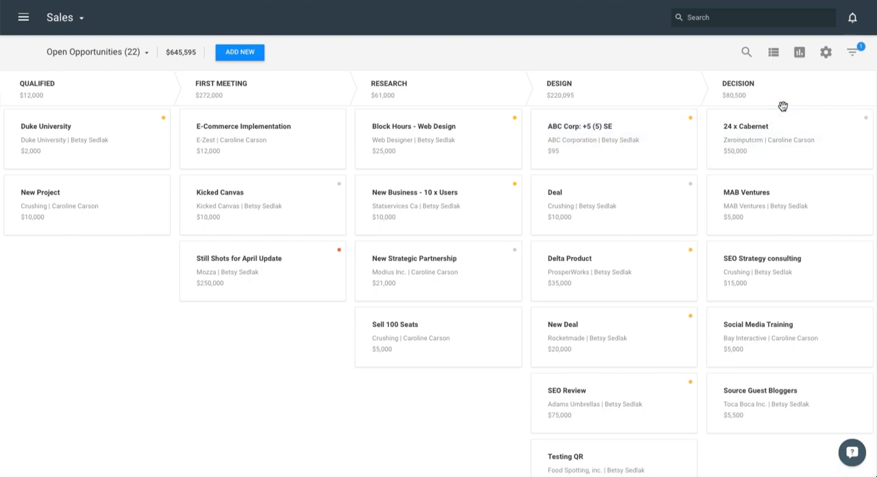
{"action": "mouse_move", "coordinate": [801, 53]}
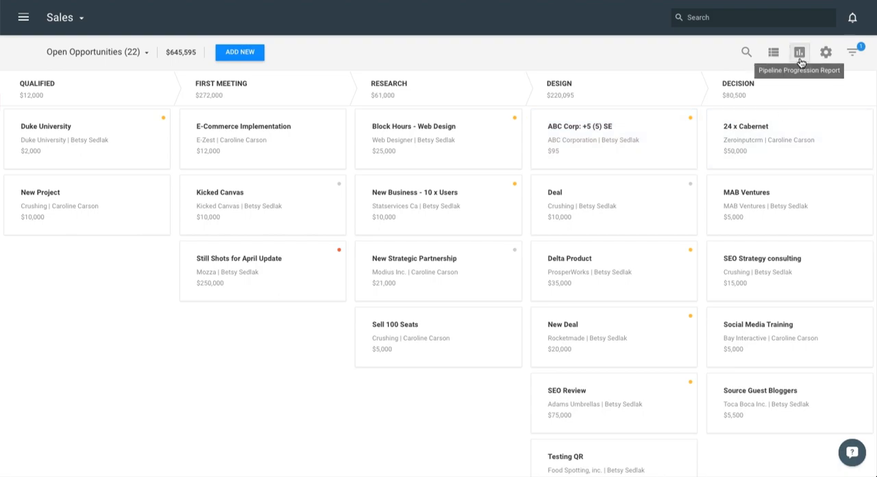
{"action": "mouse_move", "coordinate": [799, 52]}
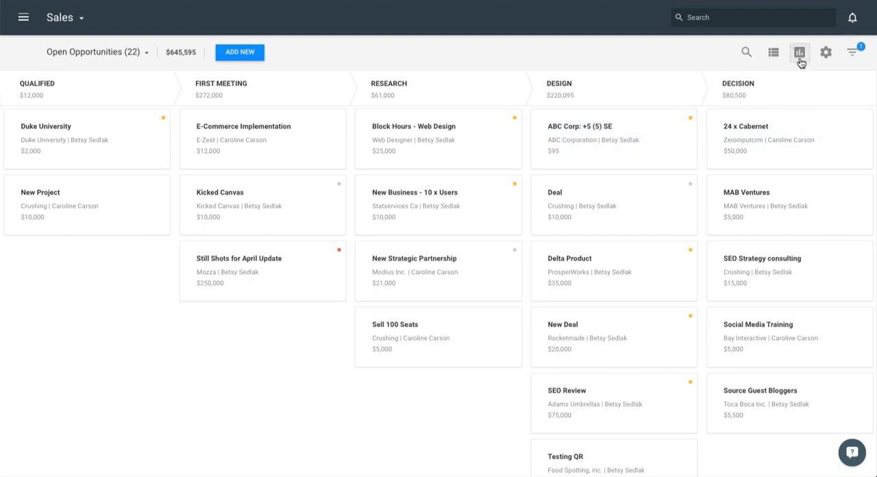
- Bring up the Sales Pipeline Progression Report totaling $1,064,021
{"action": "left_click", "coordinate": [800, 53]}
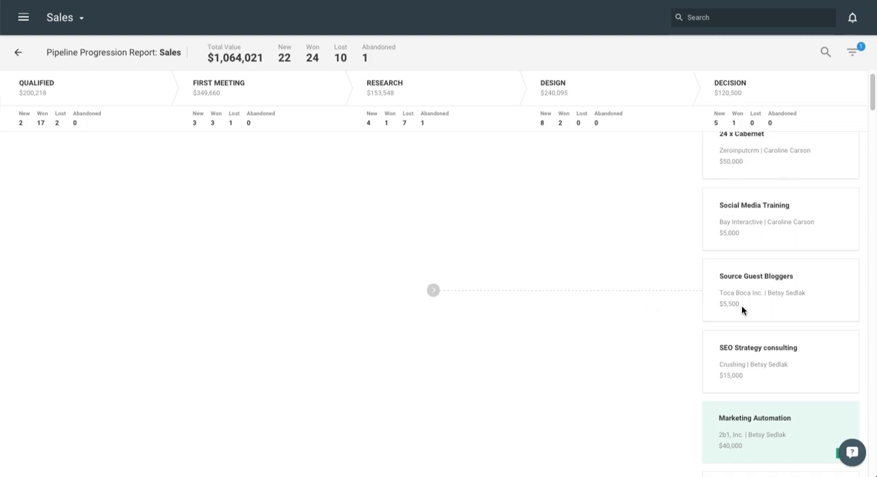
{"action": "mouse_move", "coordinate": [702, 93]}
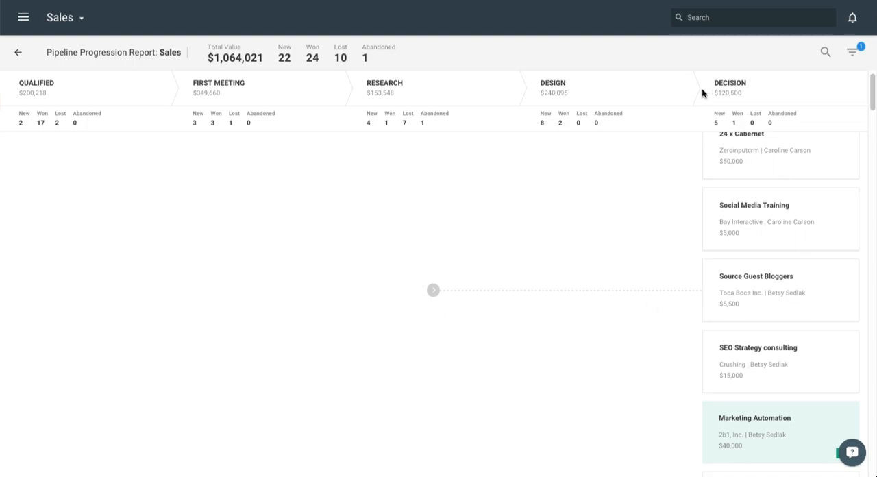
{"action": "mouse_move", "coordinate": [856, 54]}
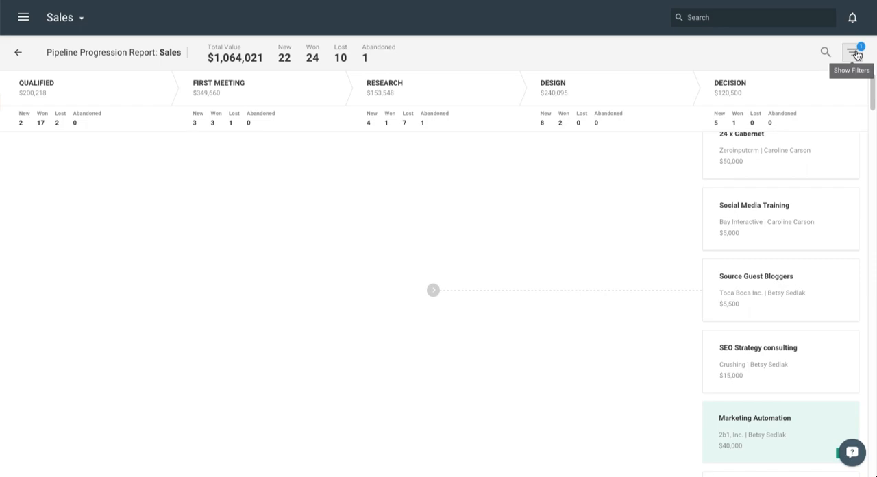
{"action": "left_click", "coordinate": [853, 52]}
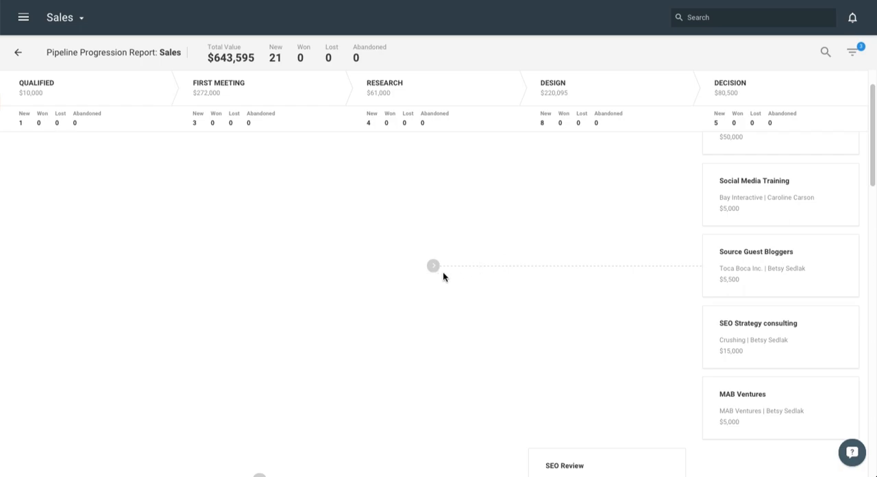
{"action": "mouse_move", "coordinate": [710, 275]}
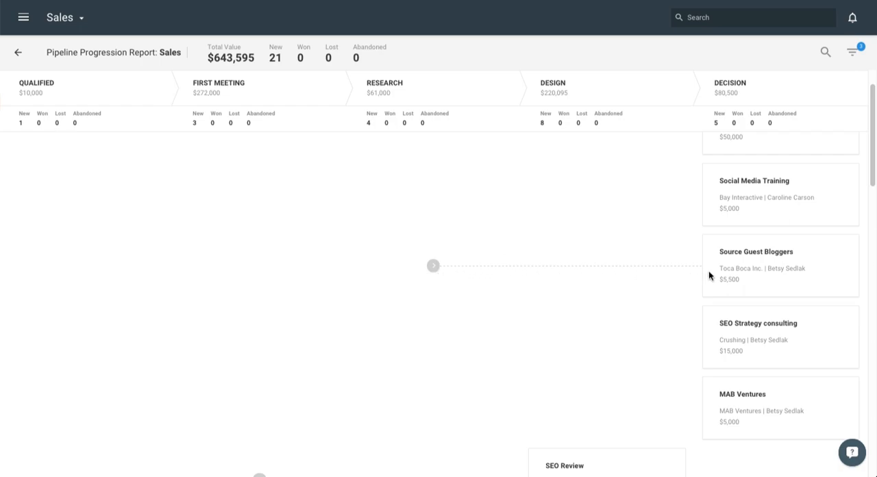
{"action": "scroll", "scroll_direction": "down", "scroll_amount": 3}
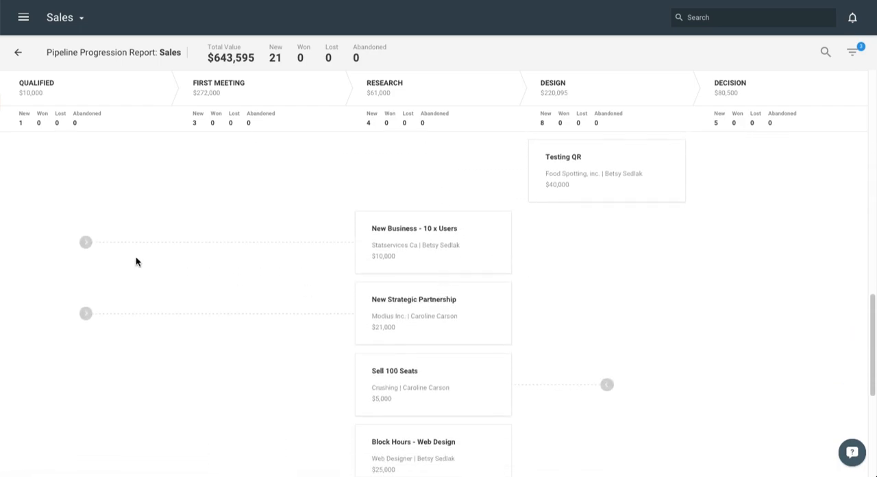
{"action": "mouse_move", "coordinate": [503, 269]}
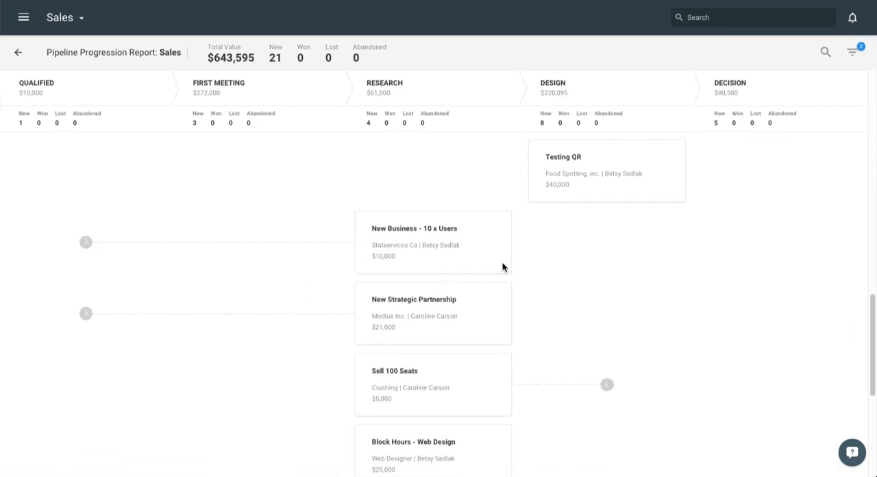
{"action": "scroll", "scroll_direction": "down", "scroll_amount": 3}
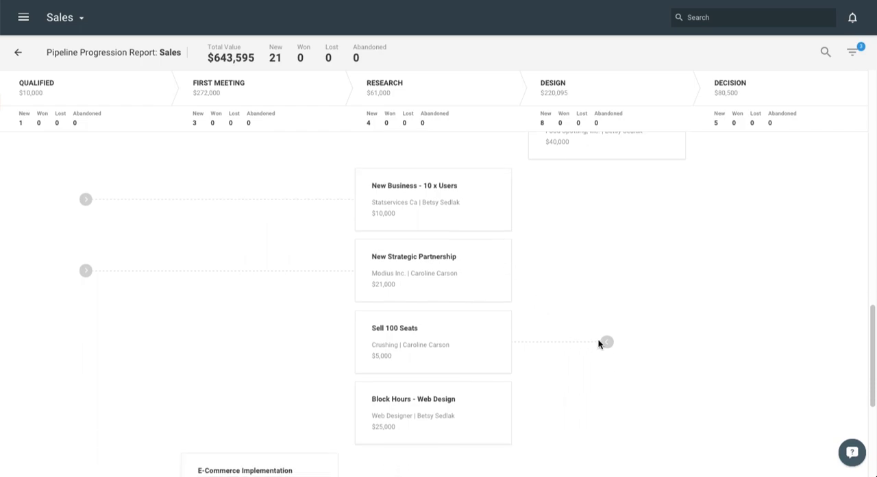
{"action": "mouse_move", "coordinate": [420, 345]}
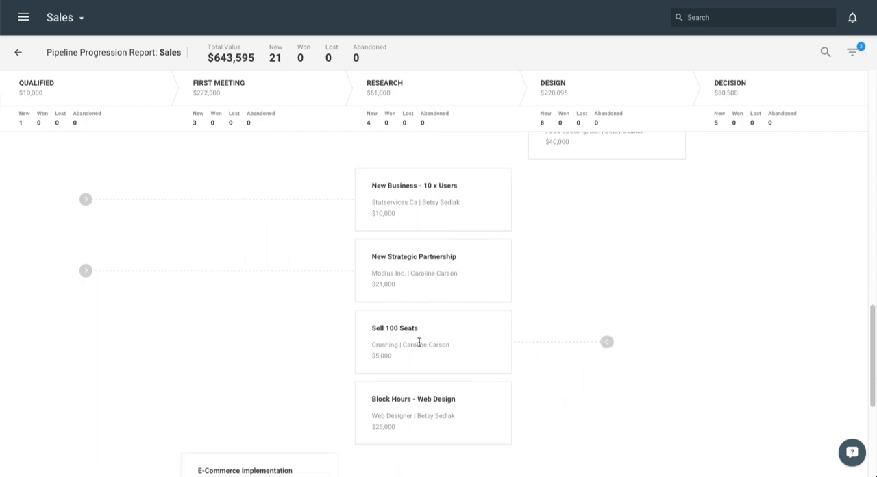
{"action": "scroll", "scroll_direction": "down", "scroll_amount": 3}
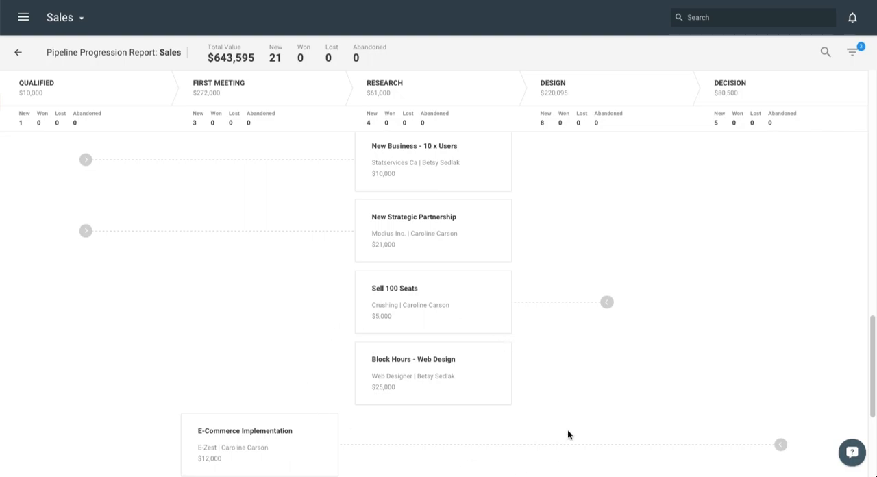
{"action": "mouse_move", "coordinate": [450, 329]}
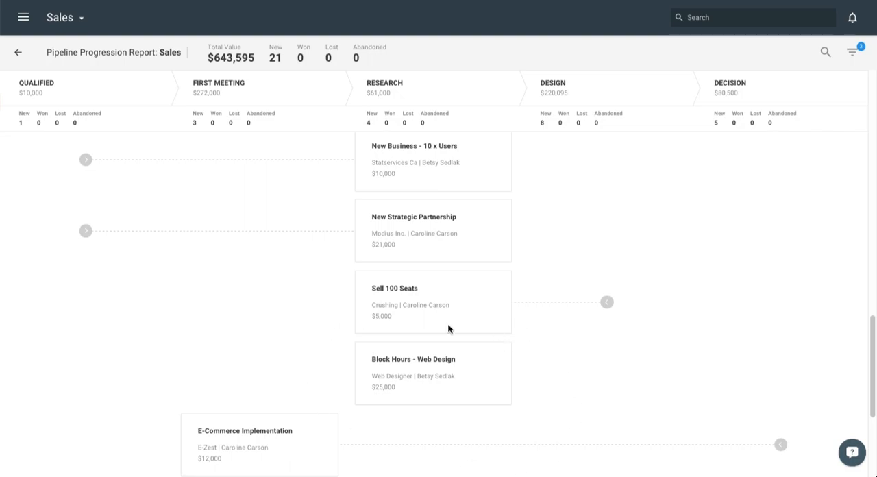
{"action": "mouse_move", "coordinate": [407, 426]}
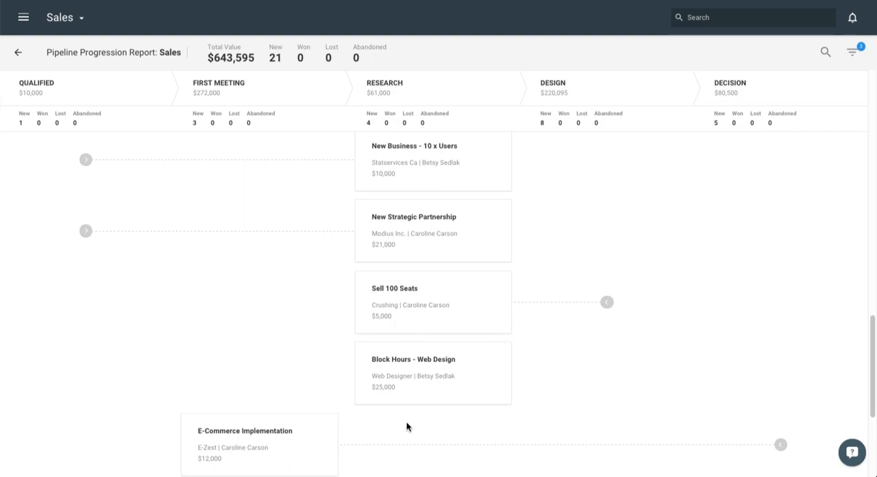
{"action": "mouse_move", "coordinate": [370, 357]}
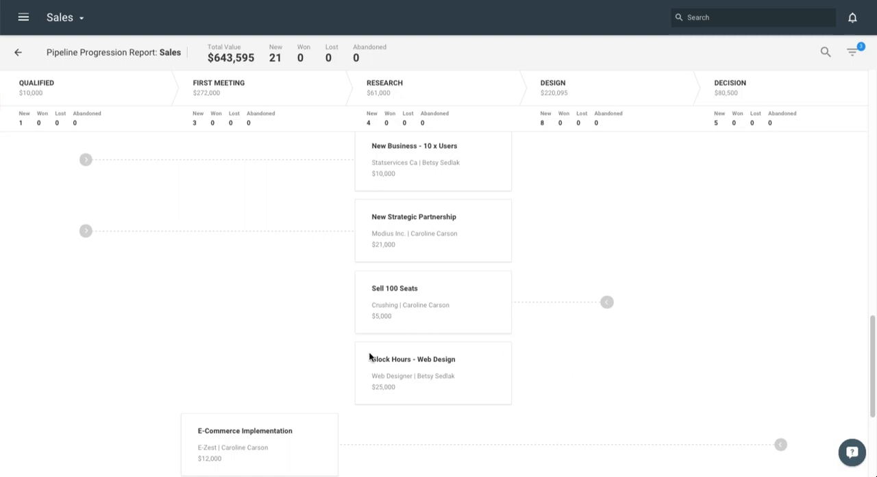
{"action": "mouse_move", "coordinate": [751, 370]}
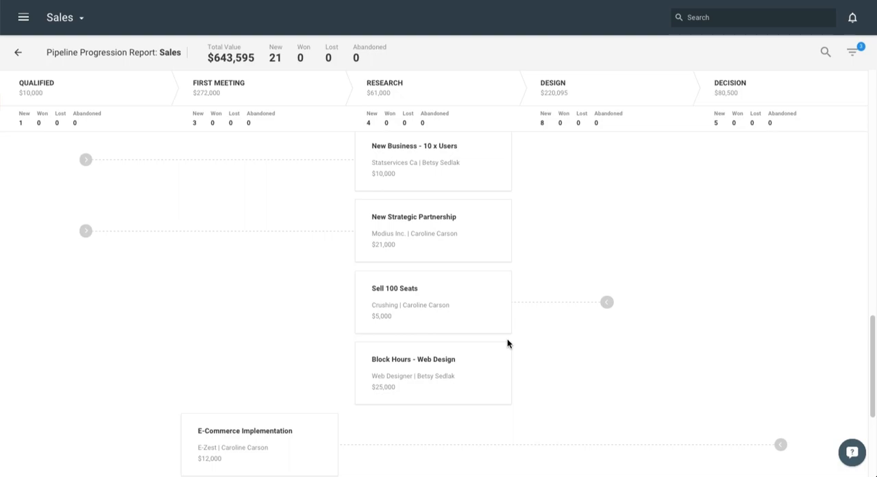
{"action": "mouse_move", "coordinate": [131, 192]}
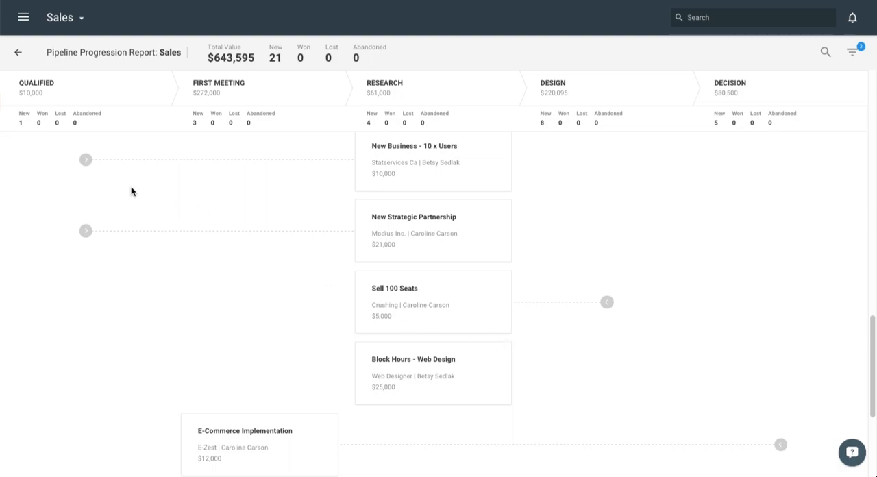
{"action": "left_click", "coordinate": [19, 52]}
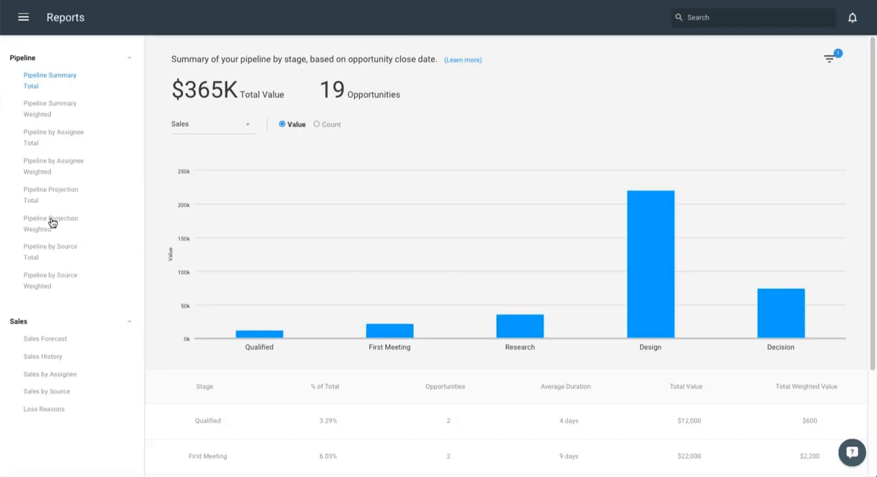
{"action": "mouse_move", "coordinate": [598, 331]}
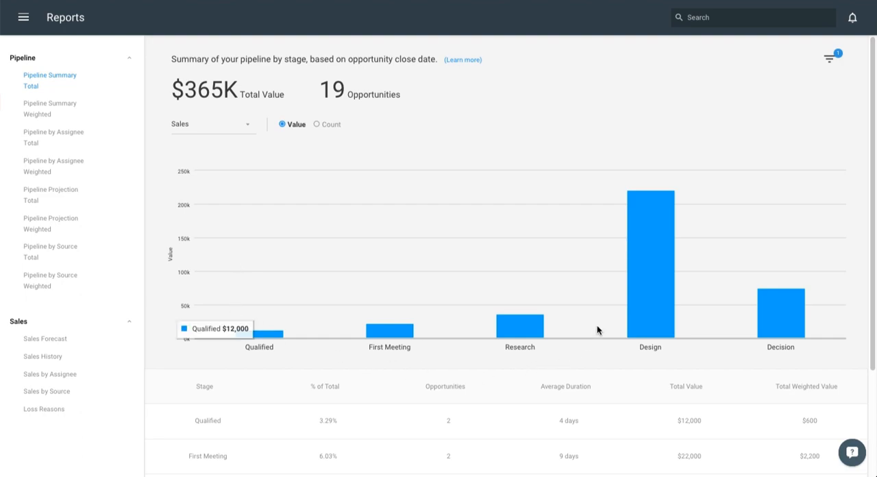
{"action": "mouse_move", "coordinate": [598, 329]}
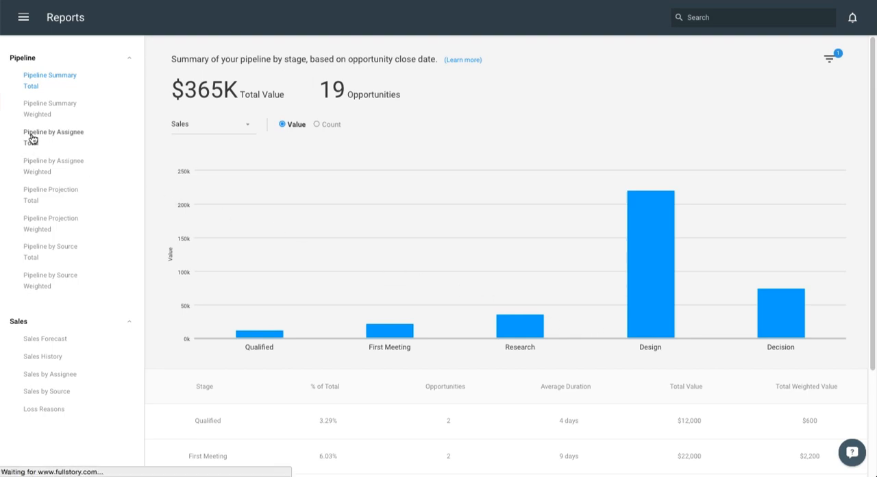
{"action": "left_click", "coordinate": [53, 136]}
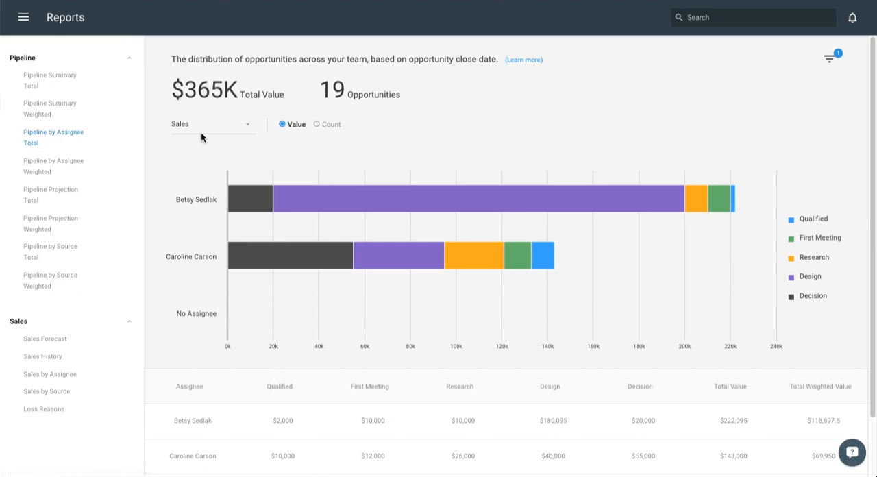
{"action": "mouse_move", "coordinate": [198, 225]}
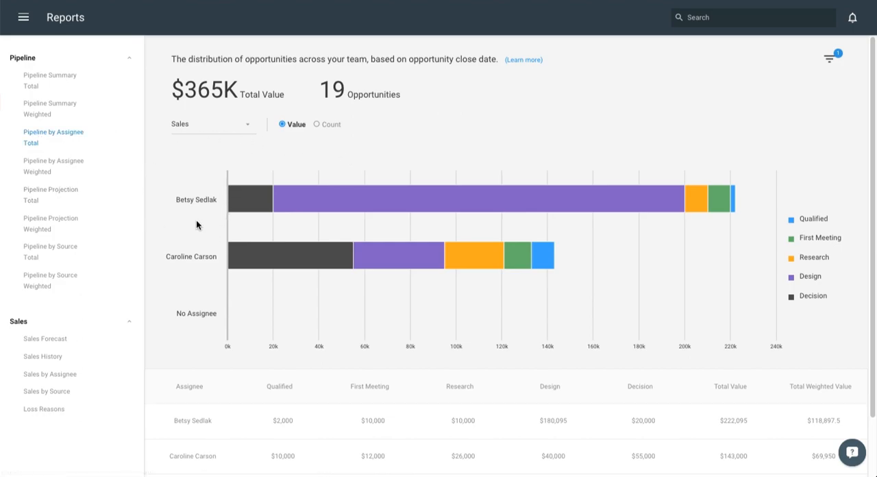
{"action": "mouse_move", "coordinate": [126, 263]}
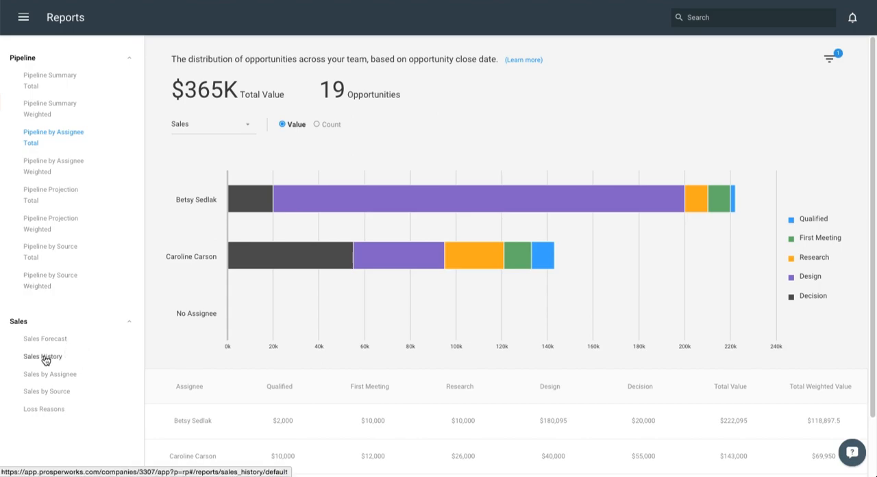
- Show the Sales History report with $910K total value and a 52.54% weekly win rate
{"action": "left_click", "coordinate": [42, 356]}
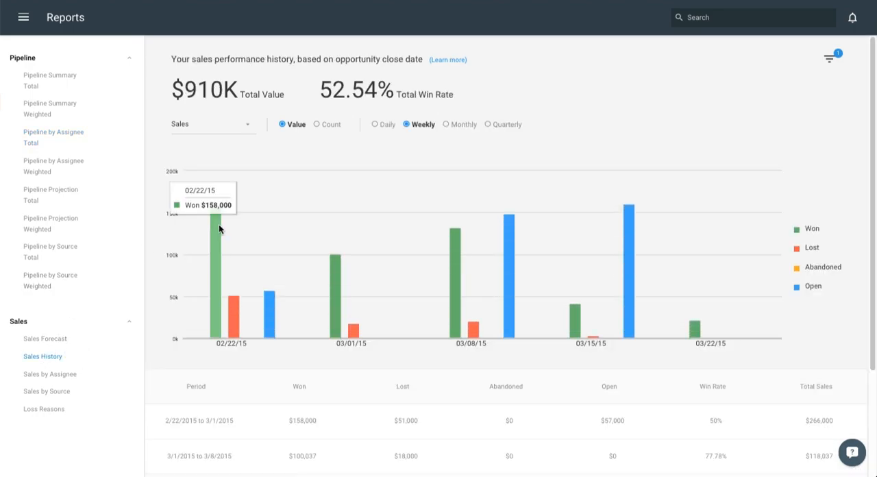
{"action": "mouse_move", "coordinate": [257, 314]}
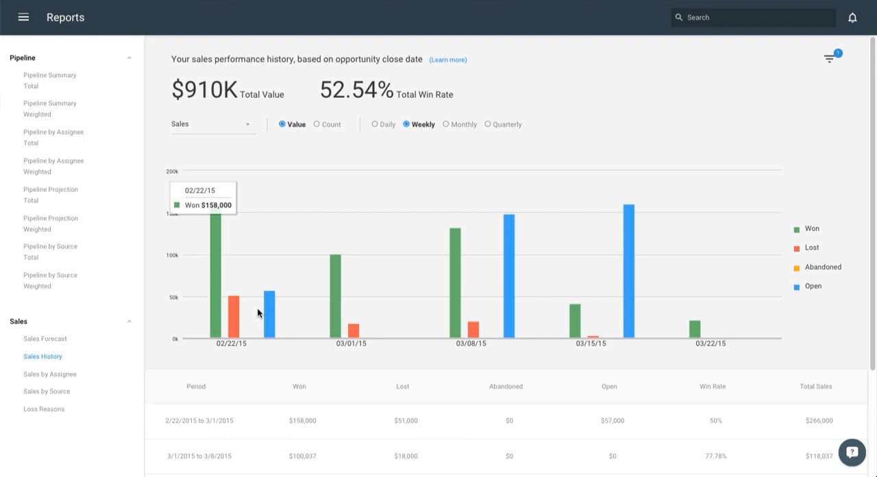
{"action": "mouse_move", "coordinate": [274, 310]}
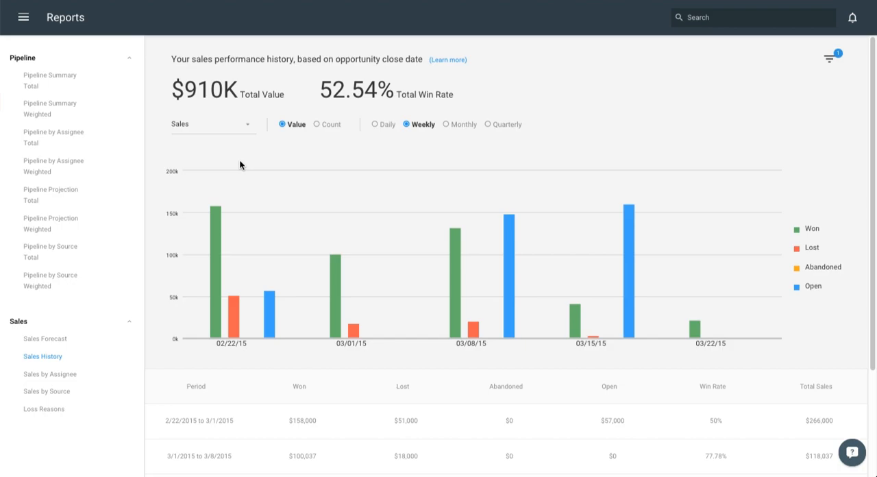
{"action": "mouse_move", "coordinate": [25, 17]}
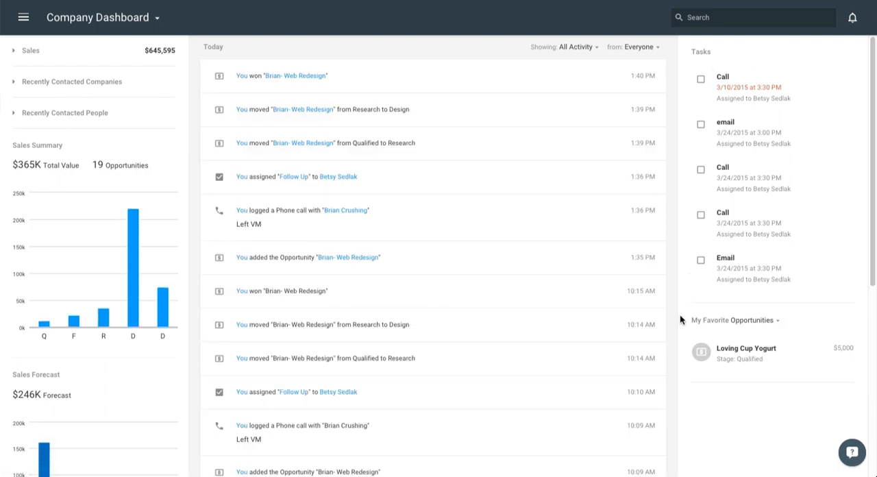
{"action": "mouse_move", "coordinate": [77, 179]}
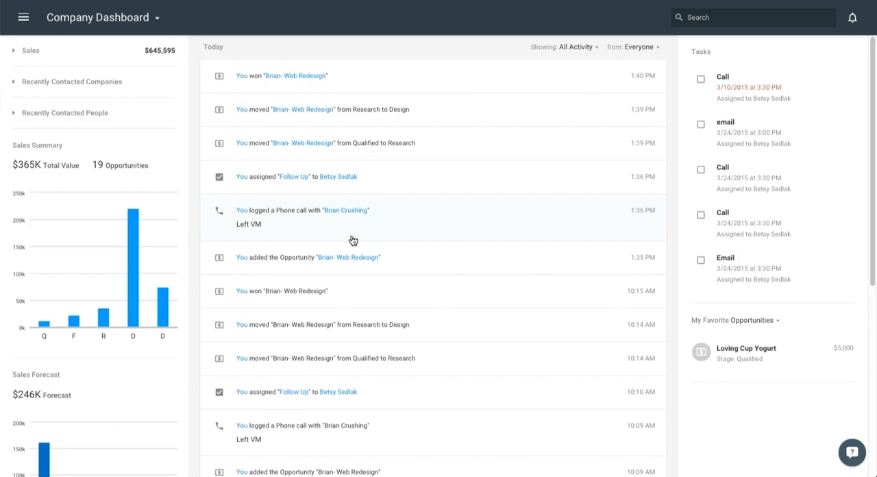
{"action": "mouse_move", "coordinate": [124, 26]}
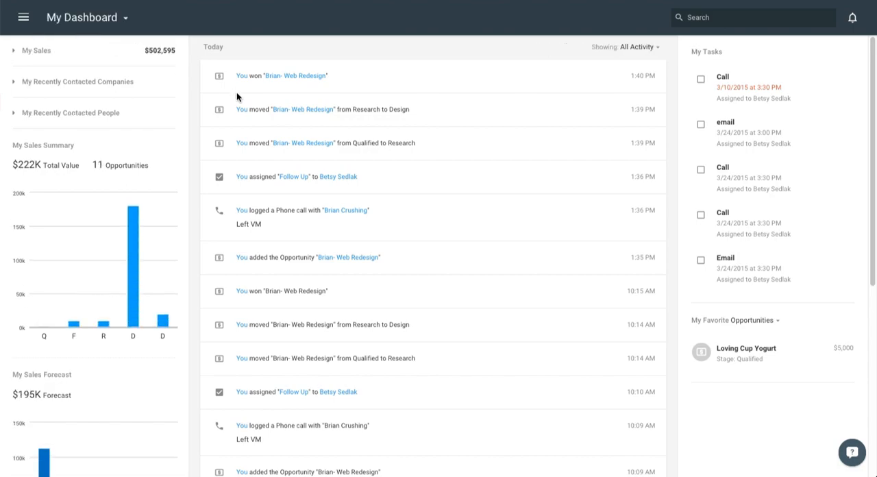
- Switch from My Dashboard back to the Company Dashboard with its $365K sales summary
{"action": "left_click", "coordinate": [86, 16]}
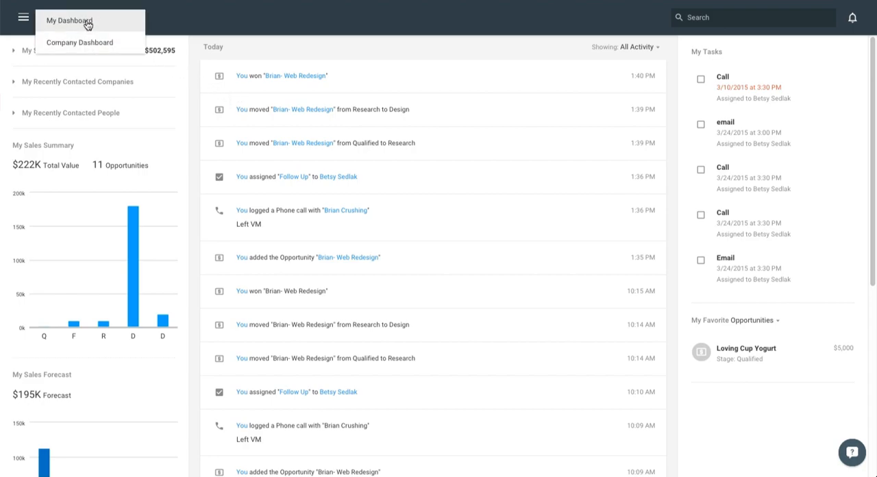
{"action": "left_click", "coordinate": [80, 41]}
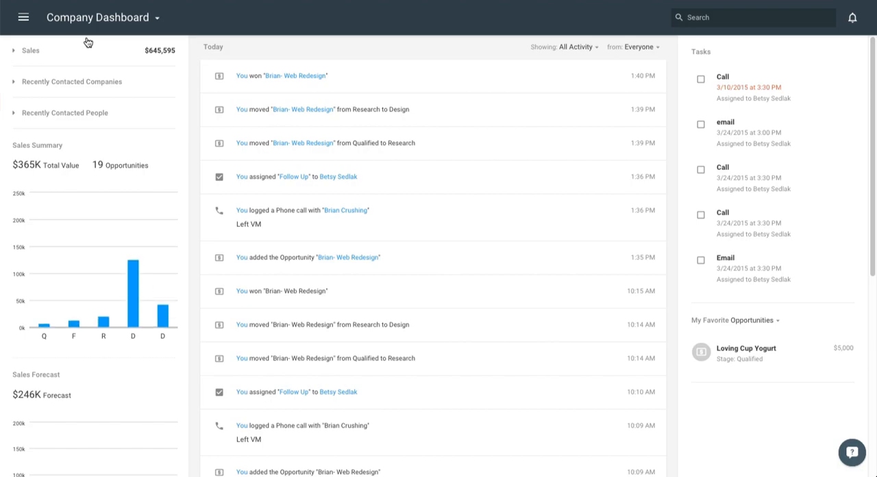